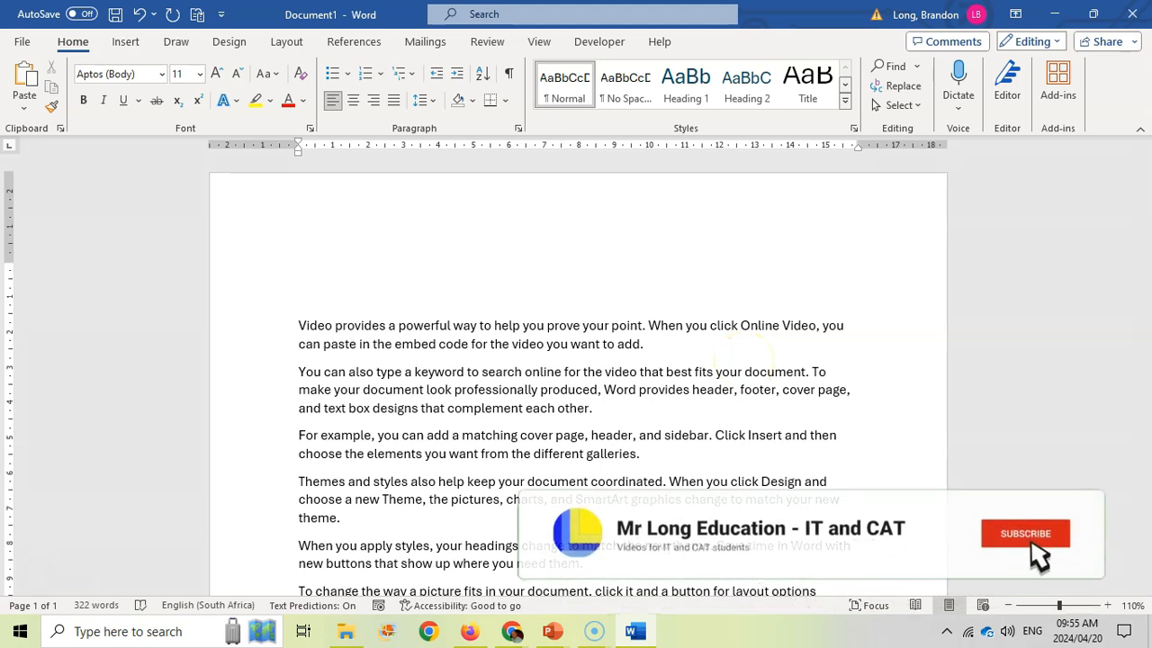
- Type the heading 'Main Topic' and colour it red
type("Main")
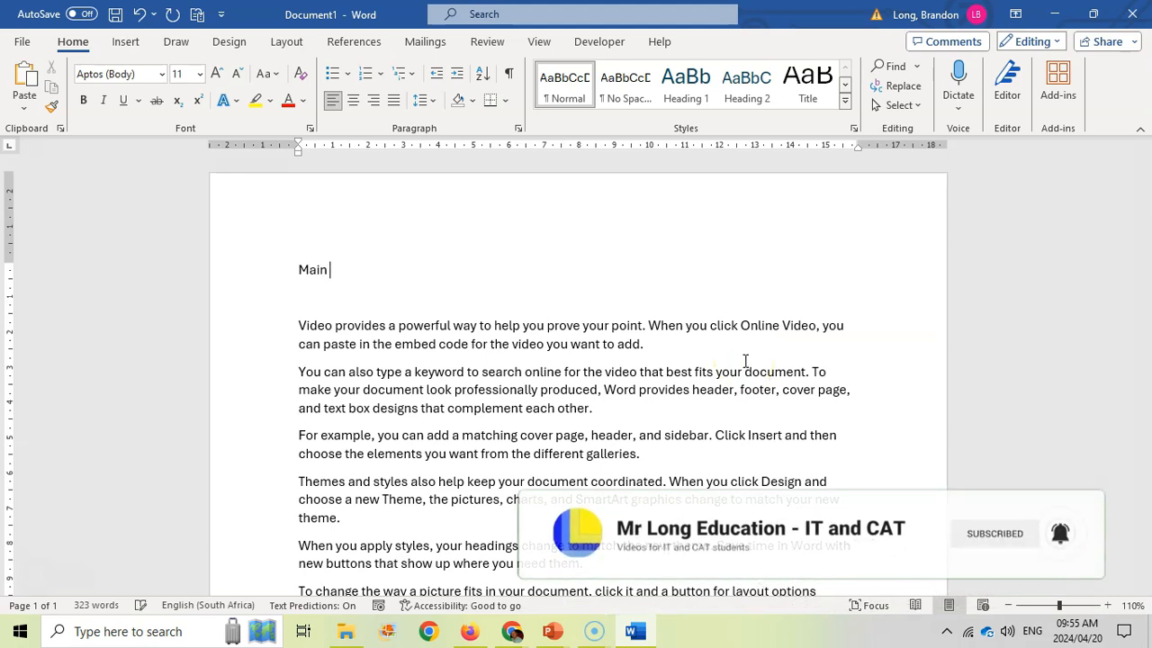
type("Topic")
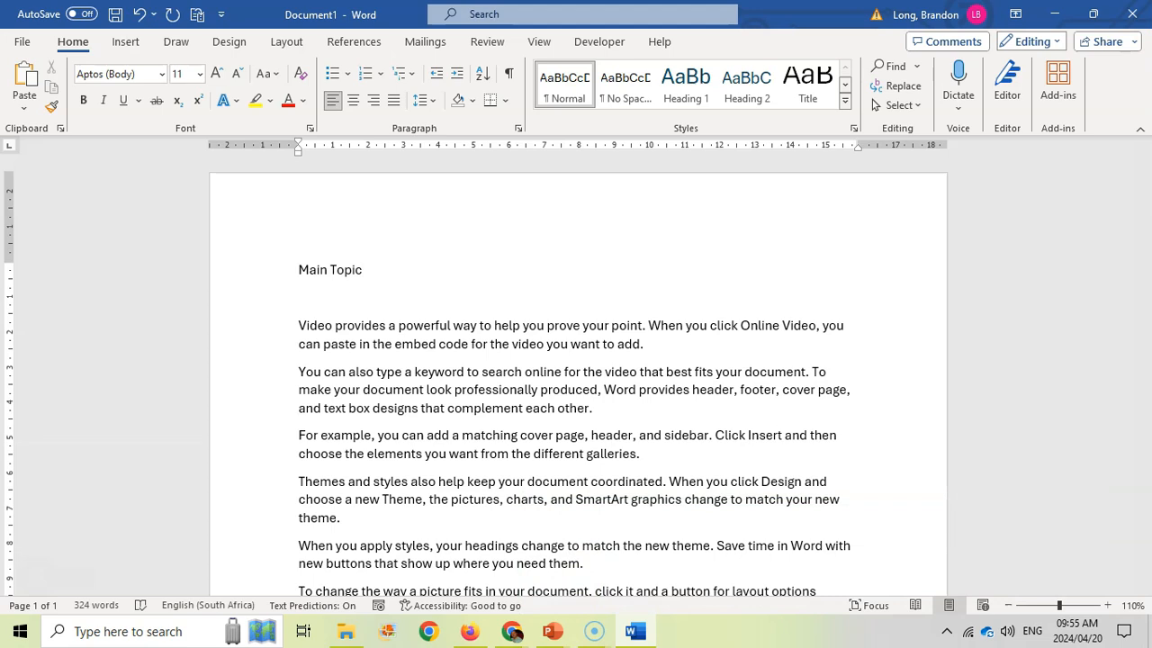
double_click(330, 269)
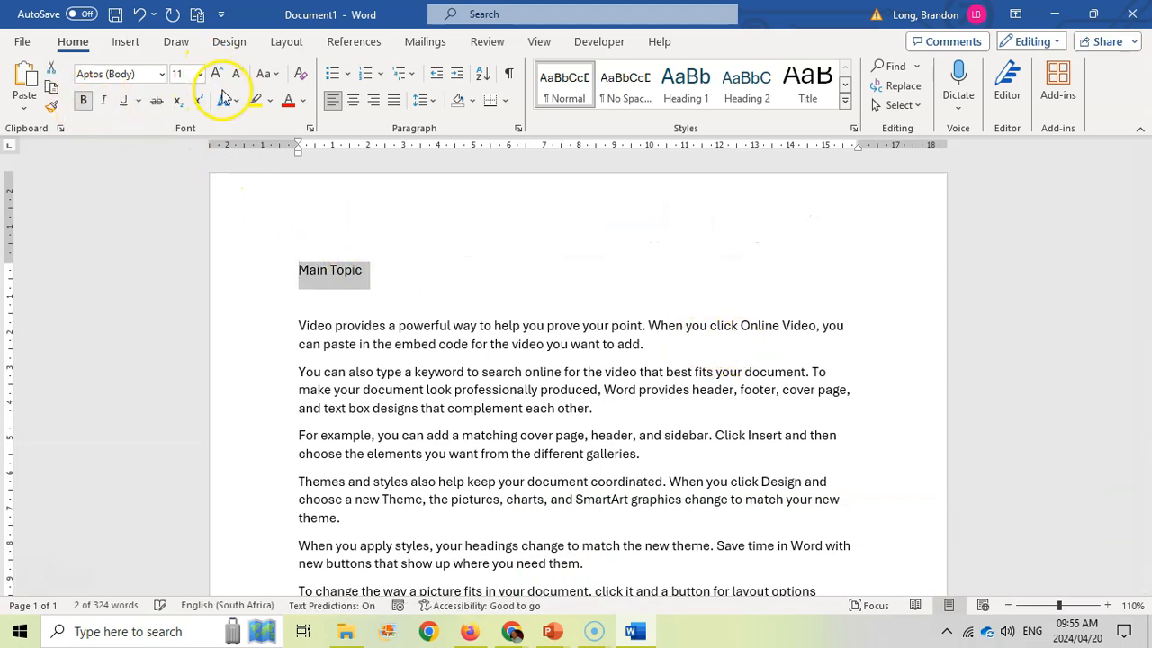
left_click(287, 100)
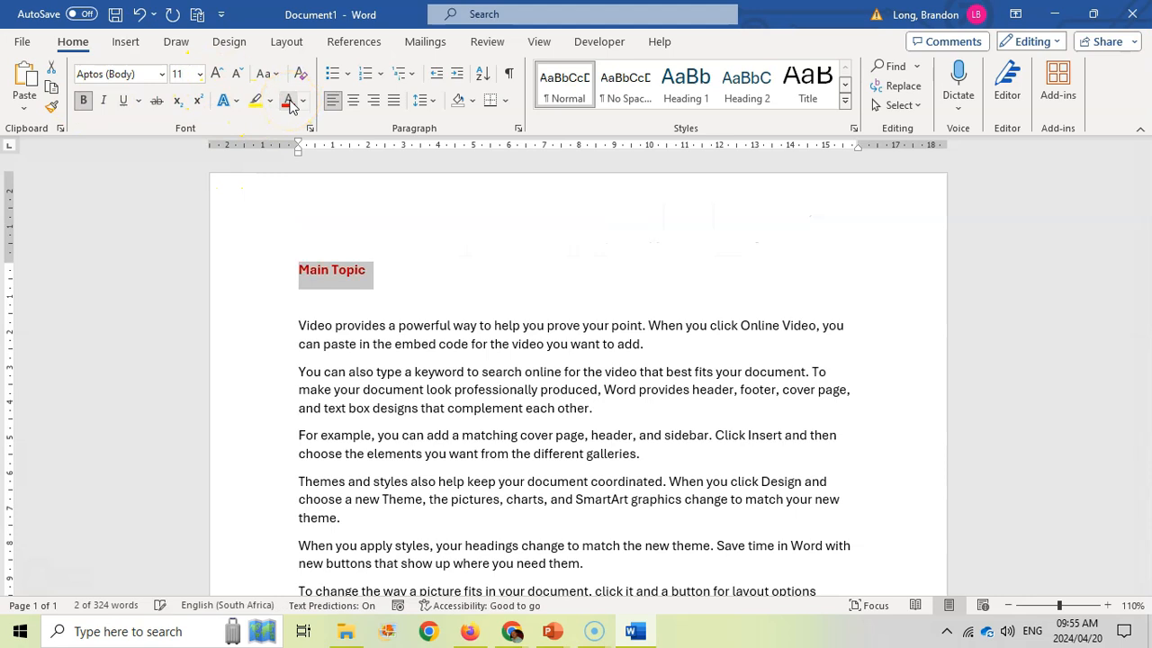
- Open the WordArt style gallery from the Insert tab
left_click(215, 74)
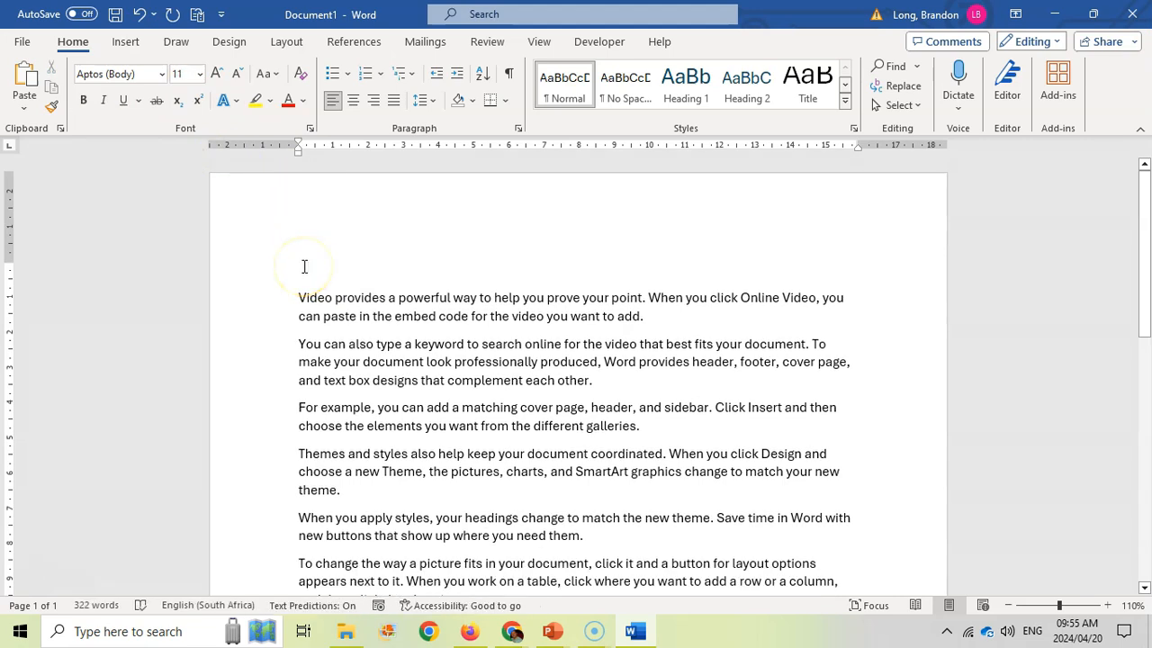
left_click(125, 42)
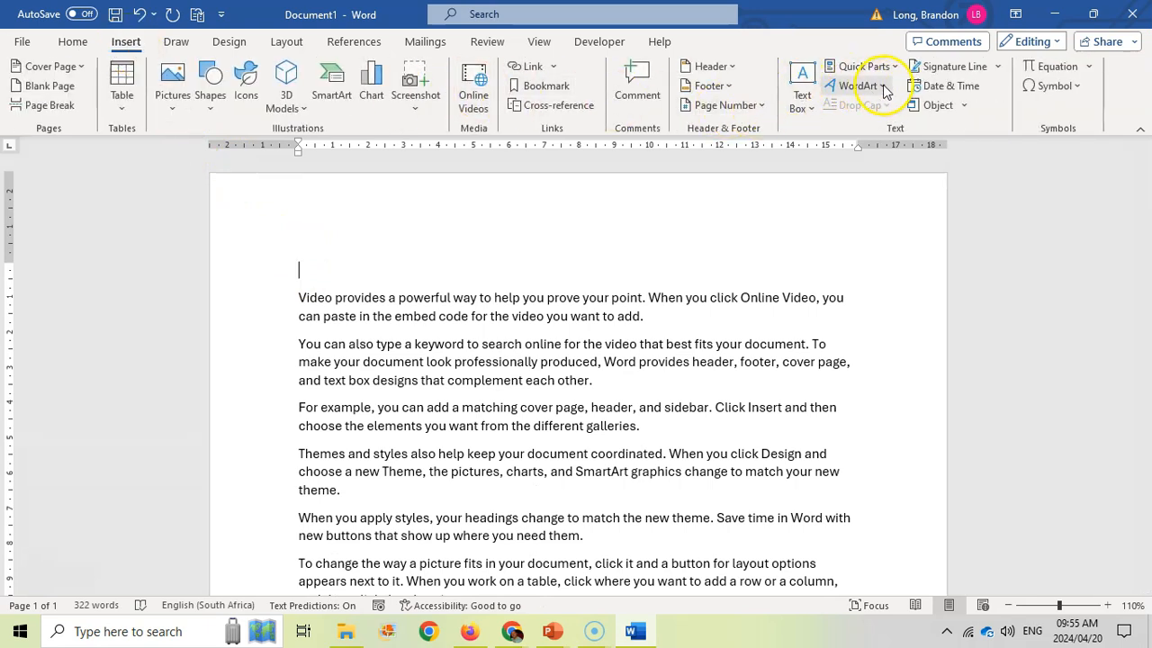
left_click(856, 86)
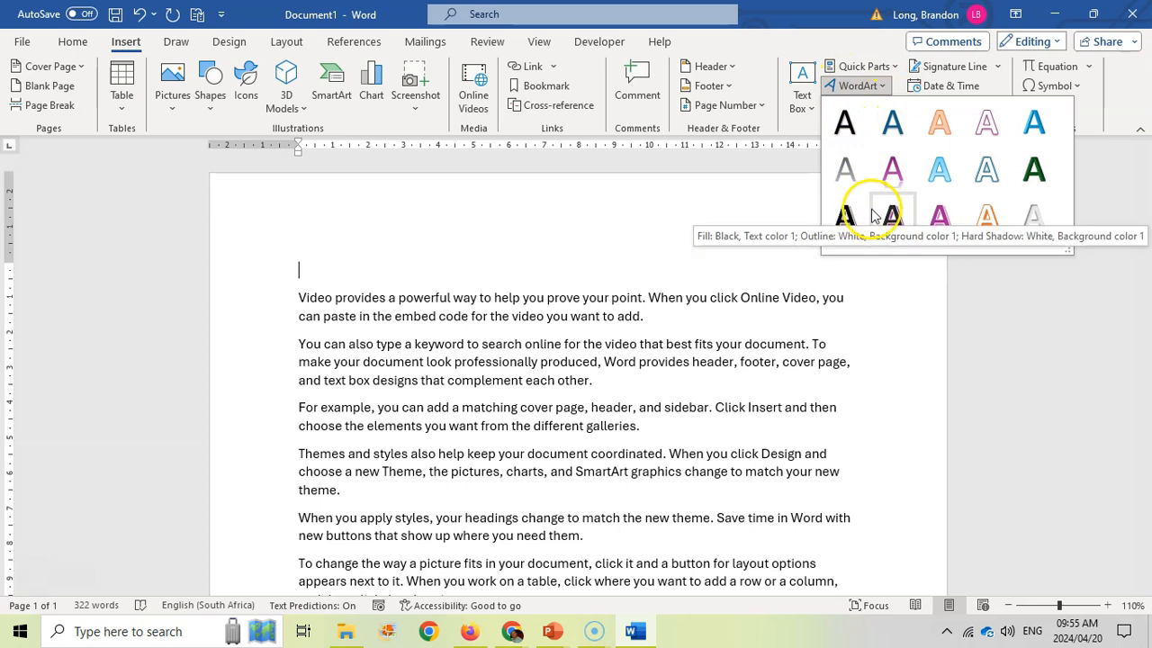
mouse_move(1026, 171)
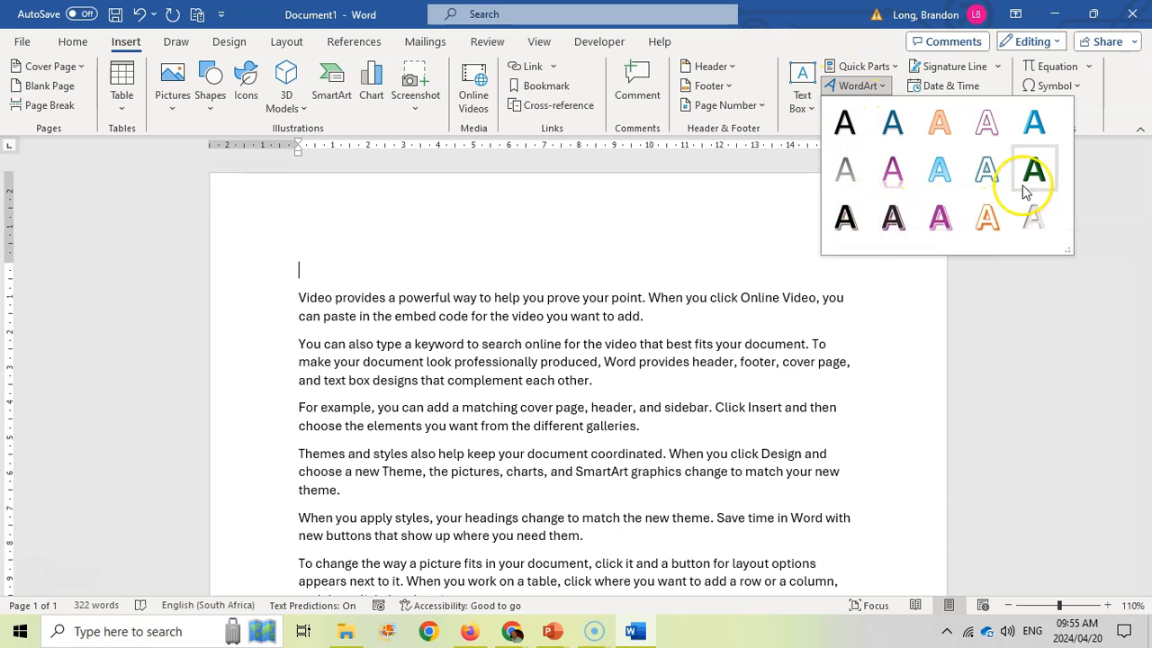
mouse_move(892, 216)
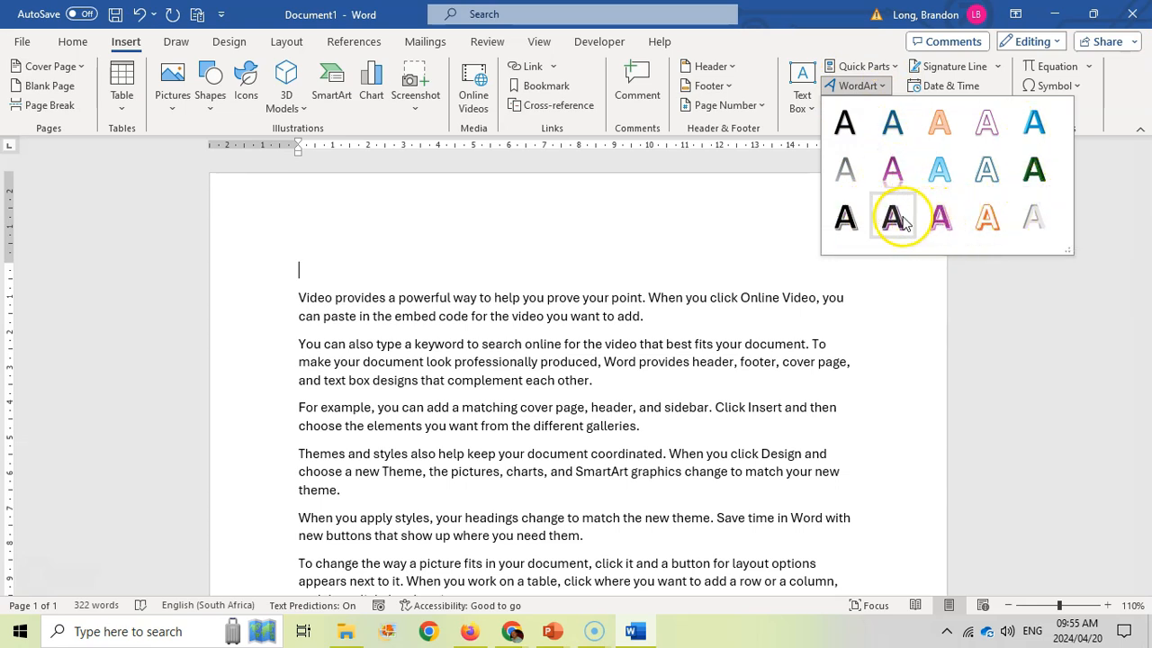
mouse_move(892, 216)
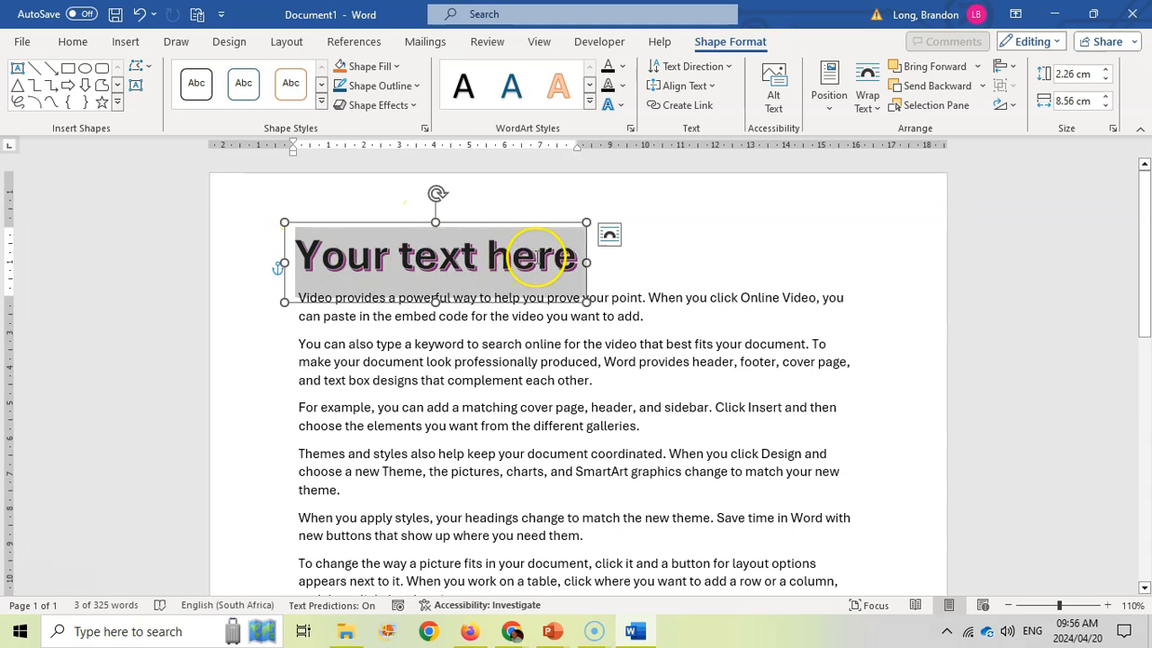
- Enter 'Main Topic' in the WordArt, widen its box to fit, and expand the style gallery
type("Main Topic")
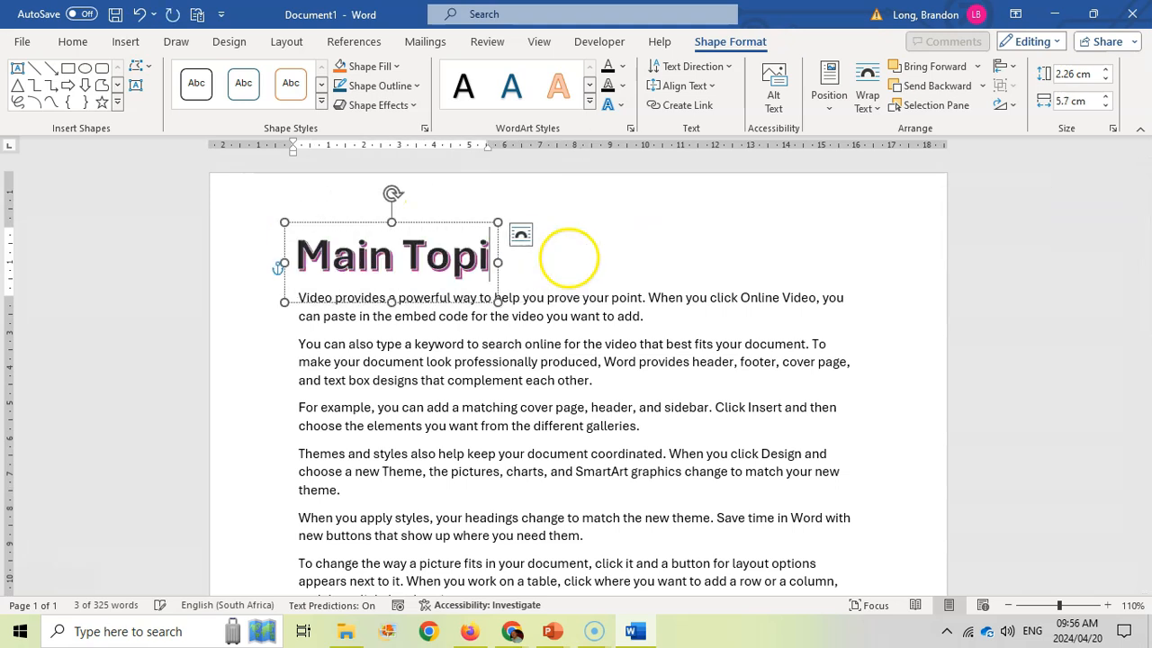
left_click_drag(569, 259, 480, 223)
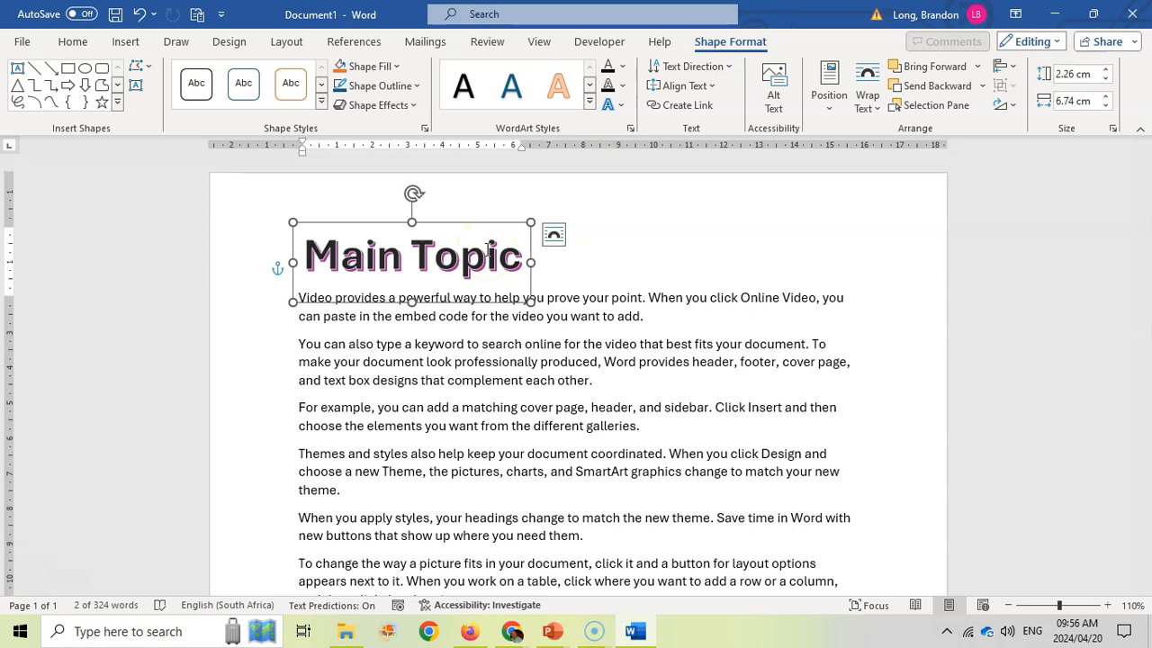
mouse_move(963, 112)
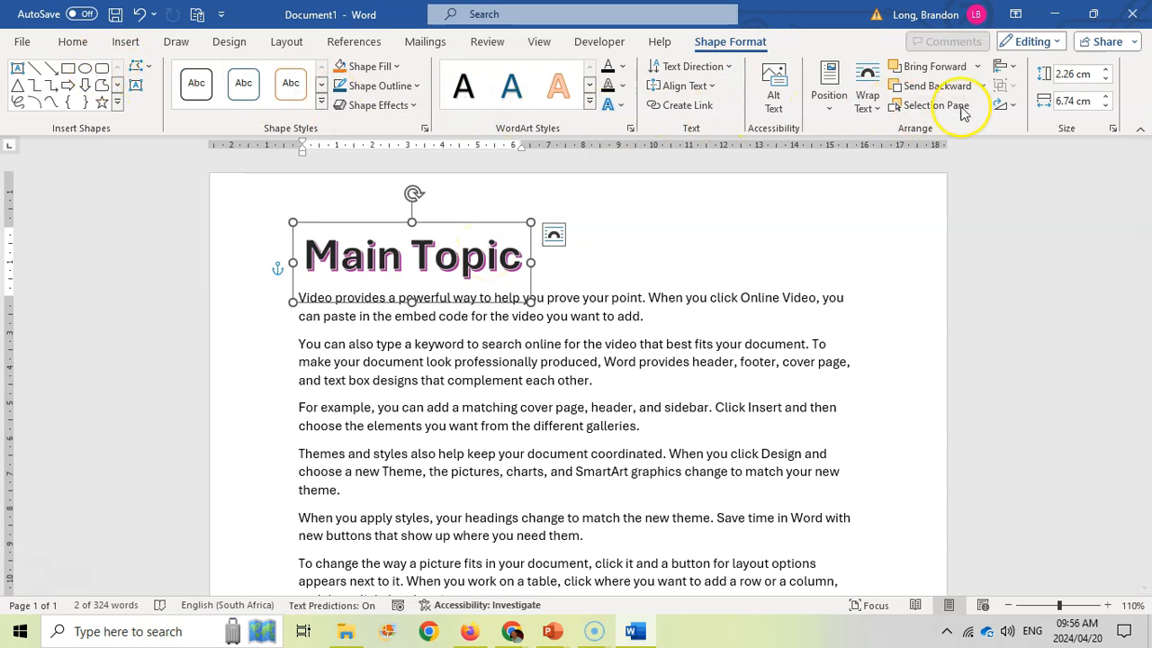
mouse_move(310, 263)
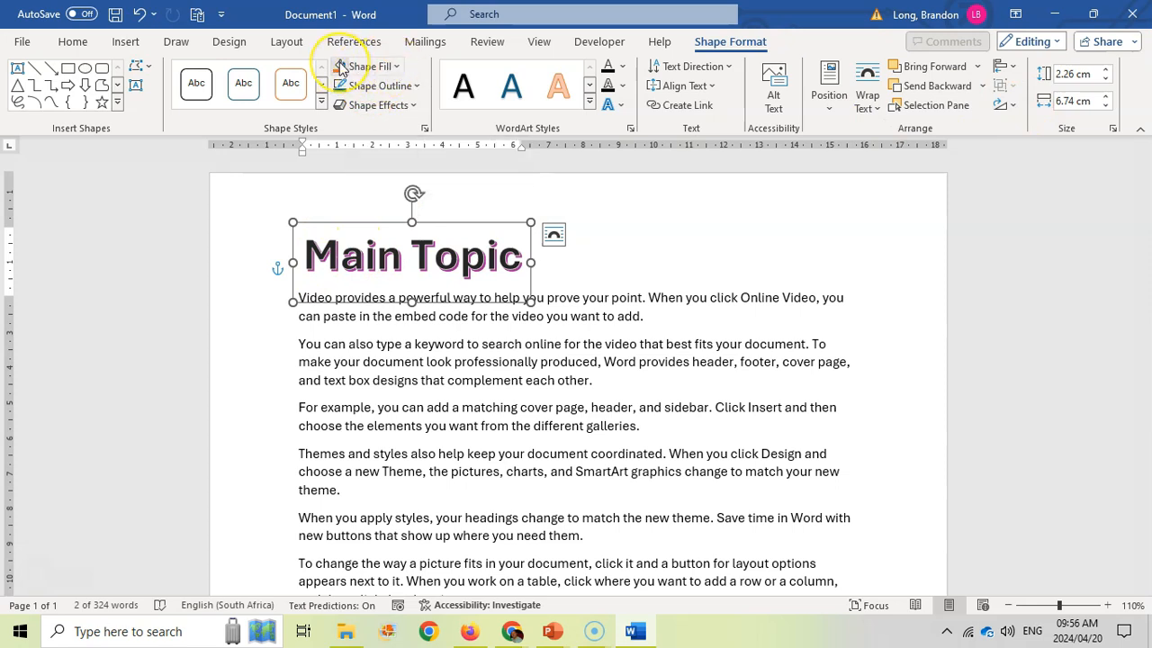
left_click(242, 83)
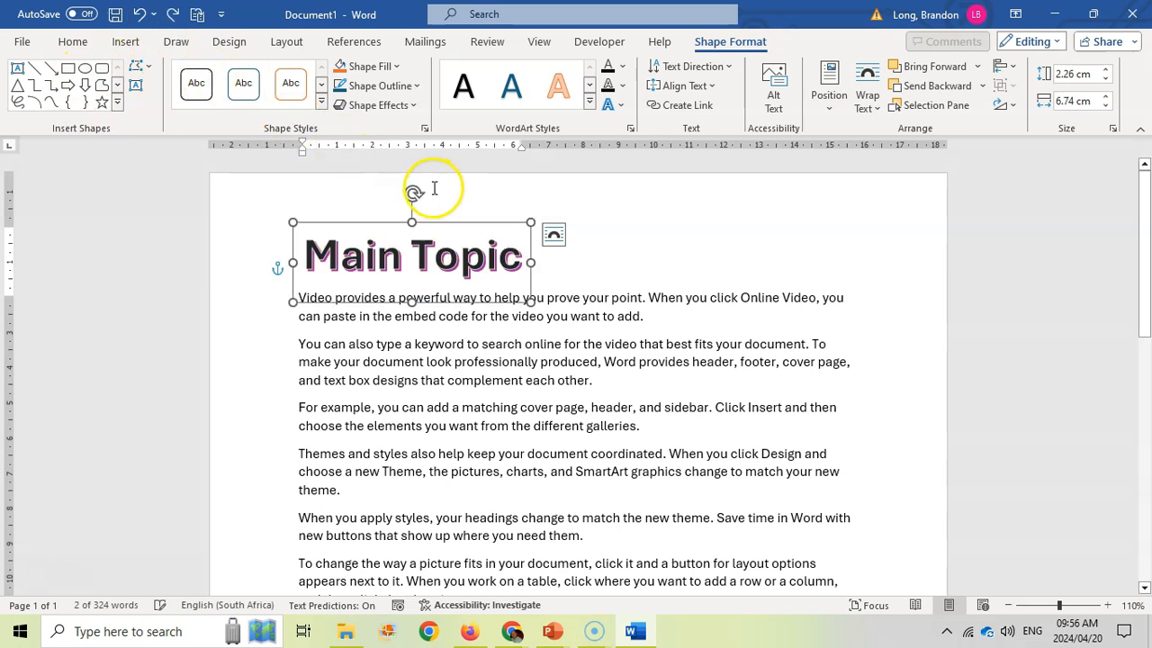
mouse_move(386, 266)
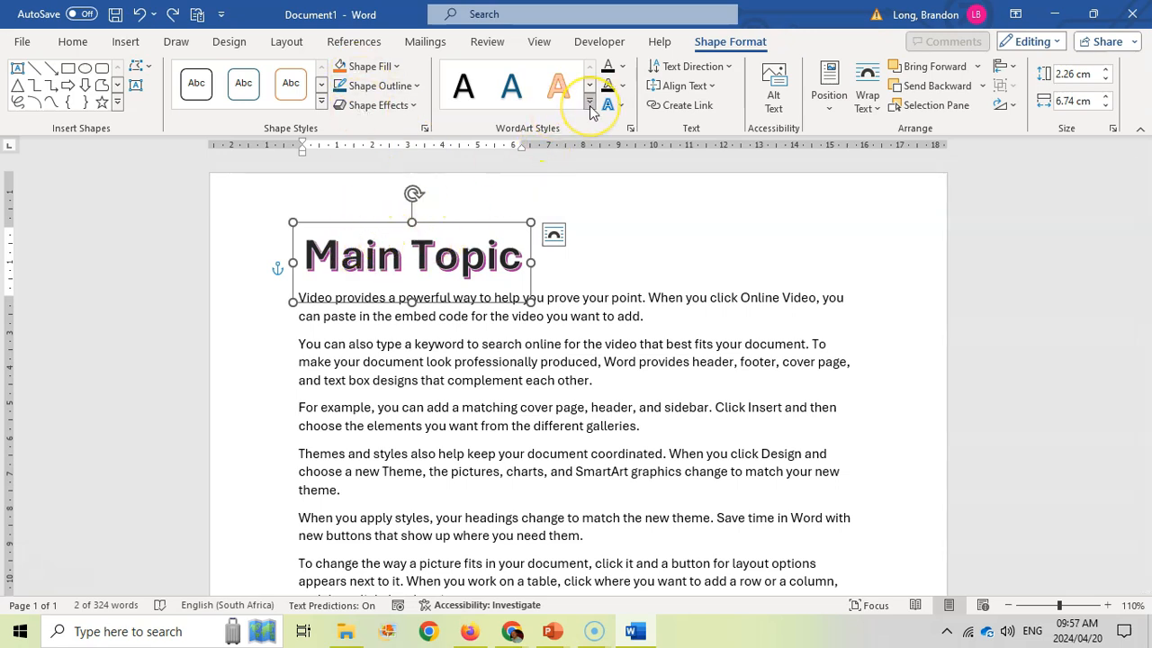
left_click(590, 101)
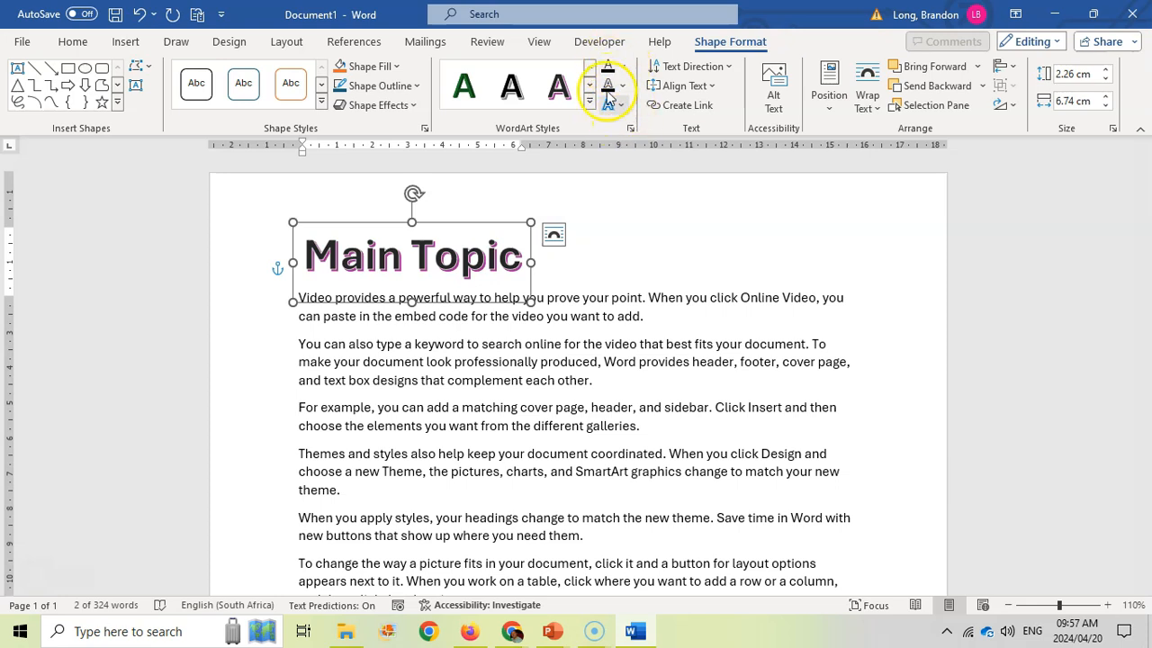
- Fill the Main Topic letters with green and bring up the outline colour choices
left_click(608, 65)
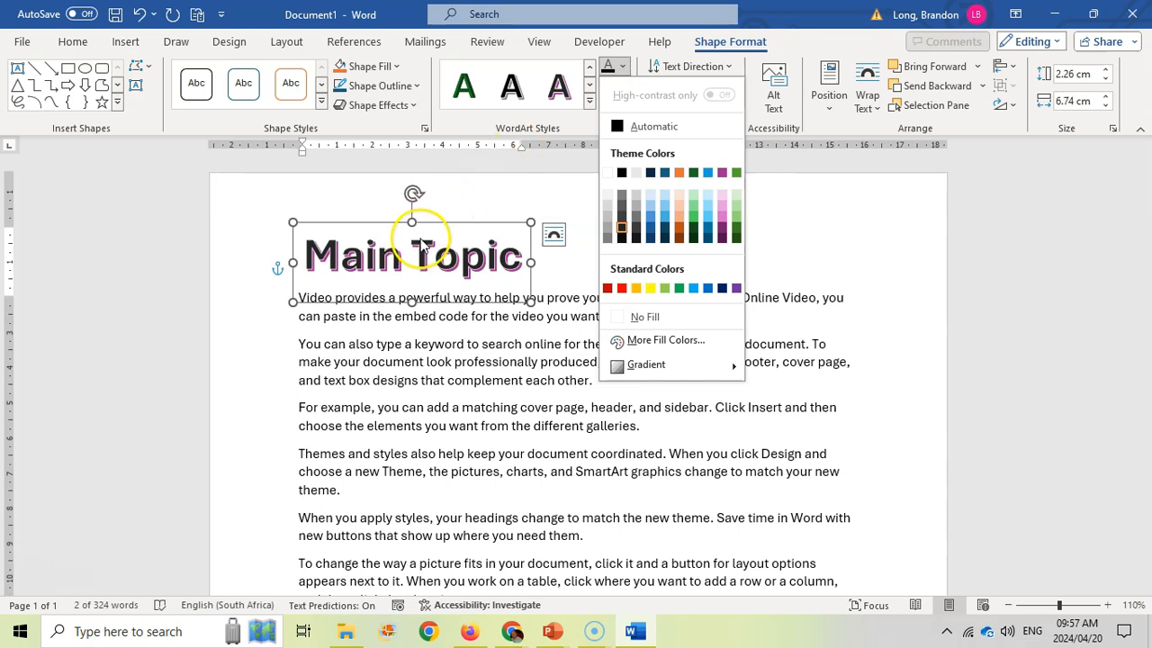
left_click(735, 172)
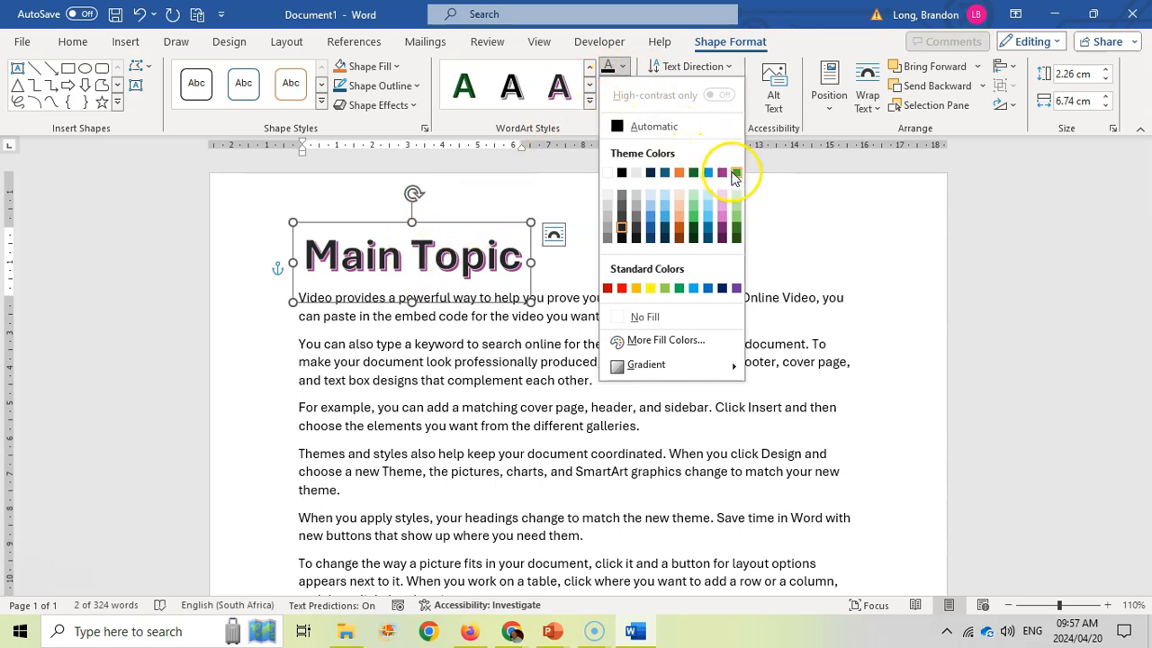
left_click(734, 172)
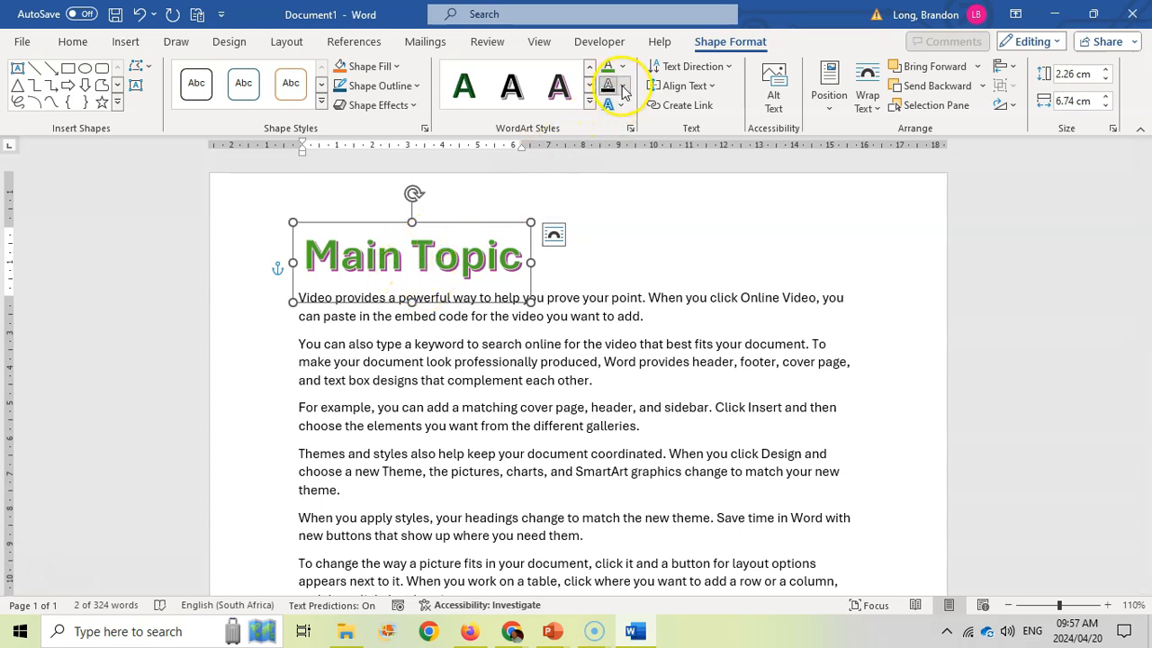
left_click(607, 84)
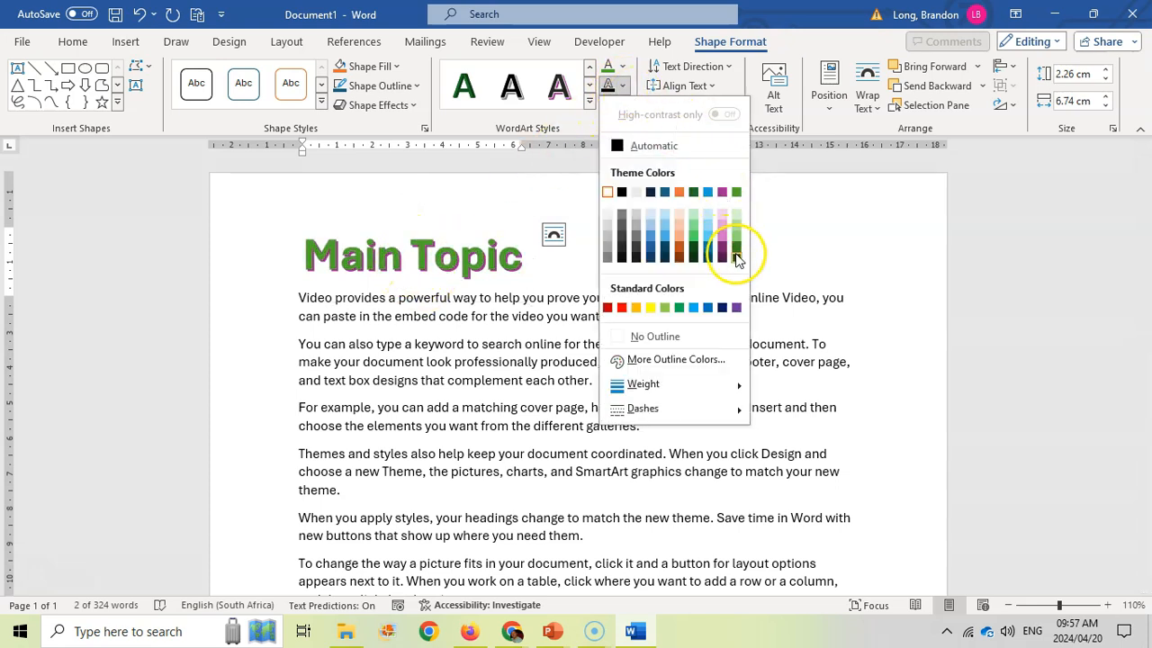
mouse_move(708, 240)
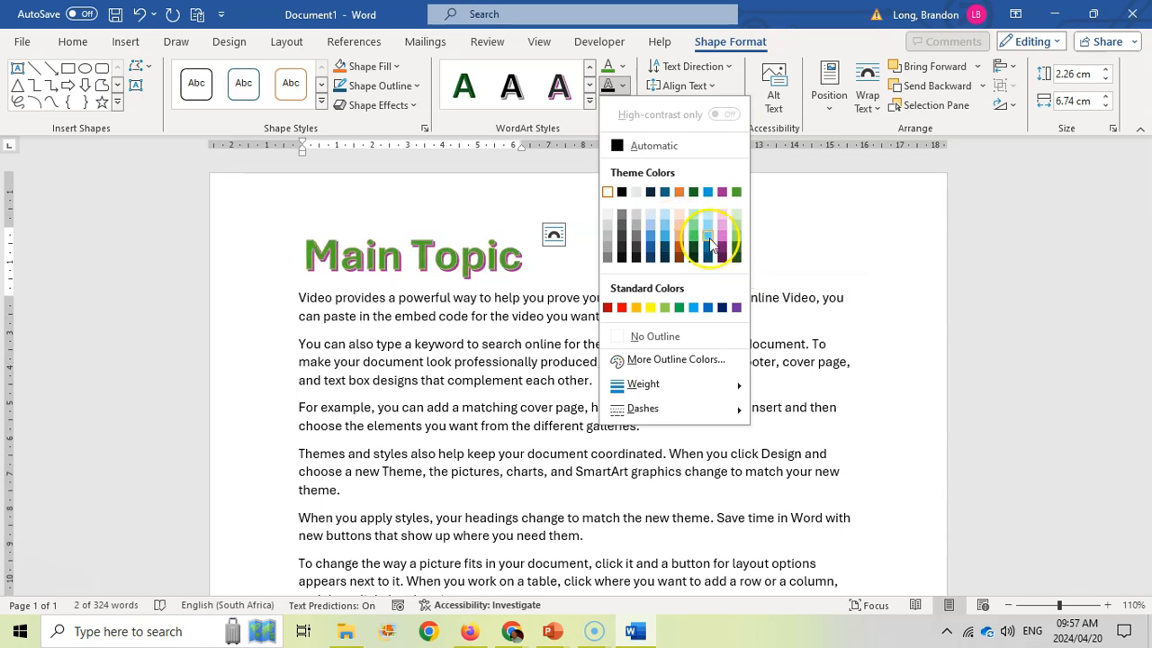
mouse_move(736, 255)
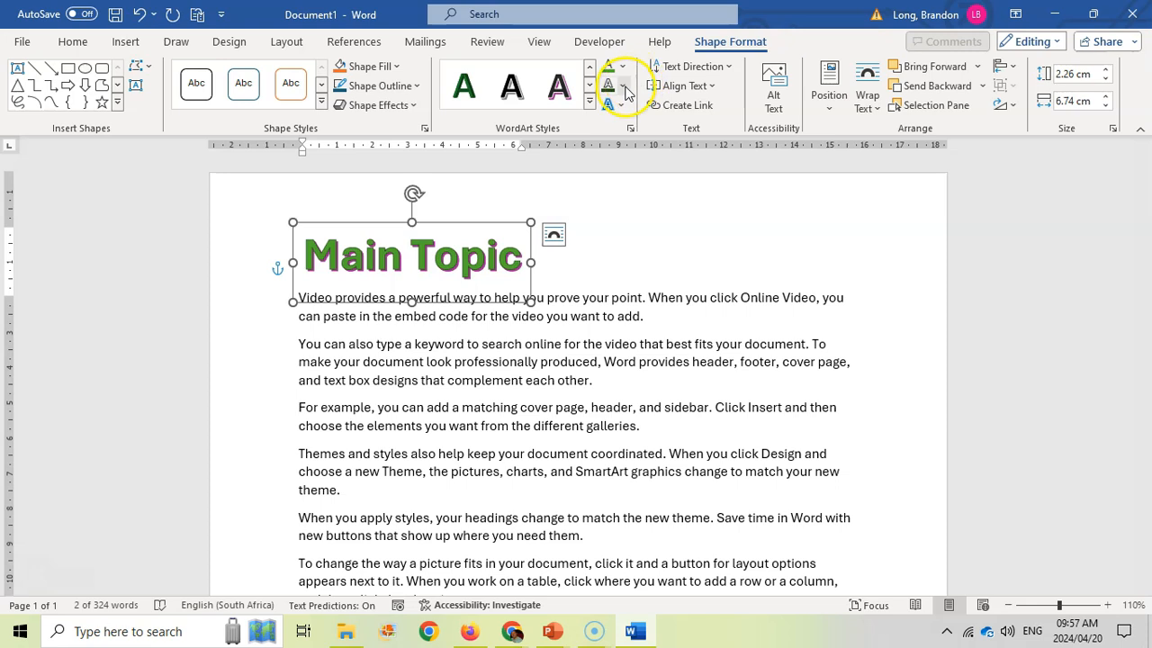
left_click(608, 104)
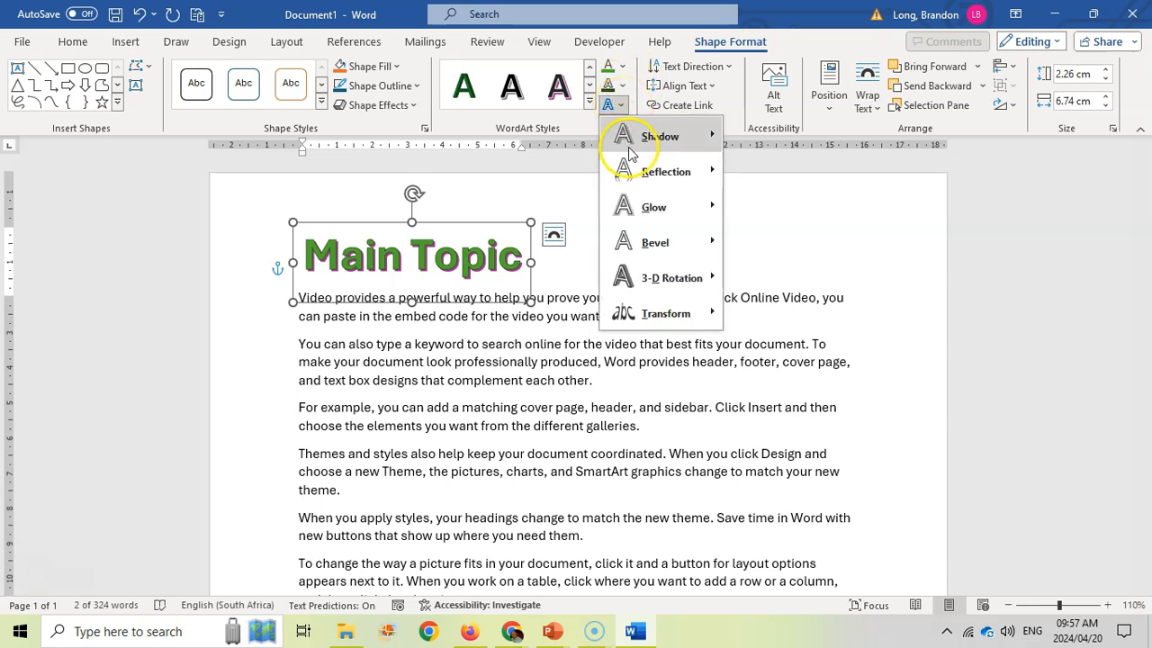
left_click(660, 136)
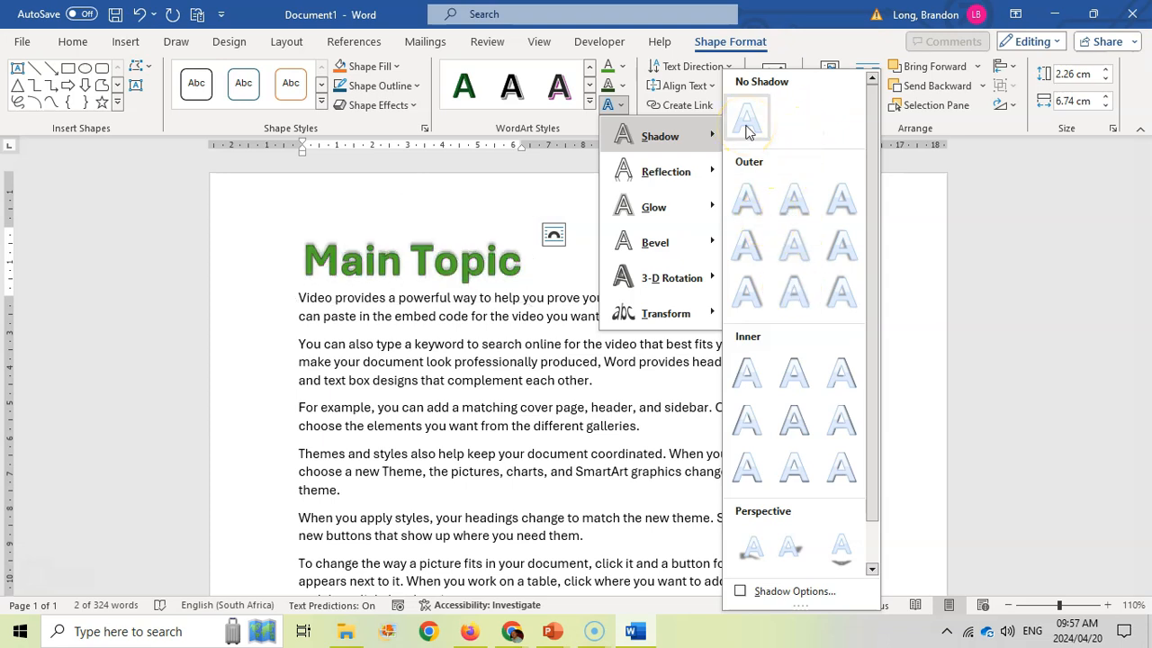
mouse_move(790, 247)
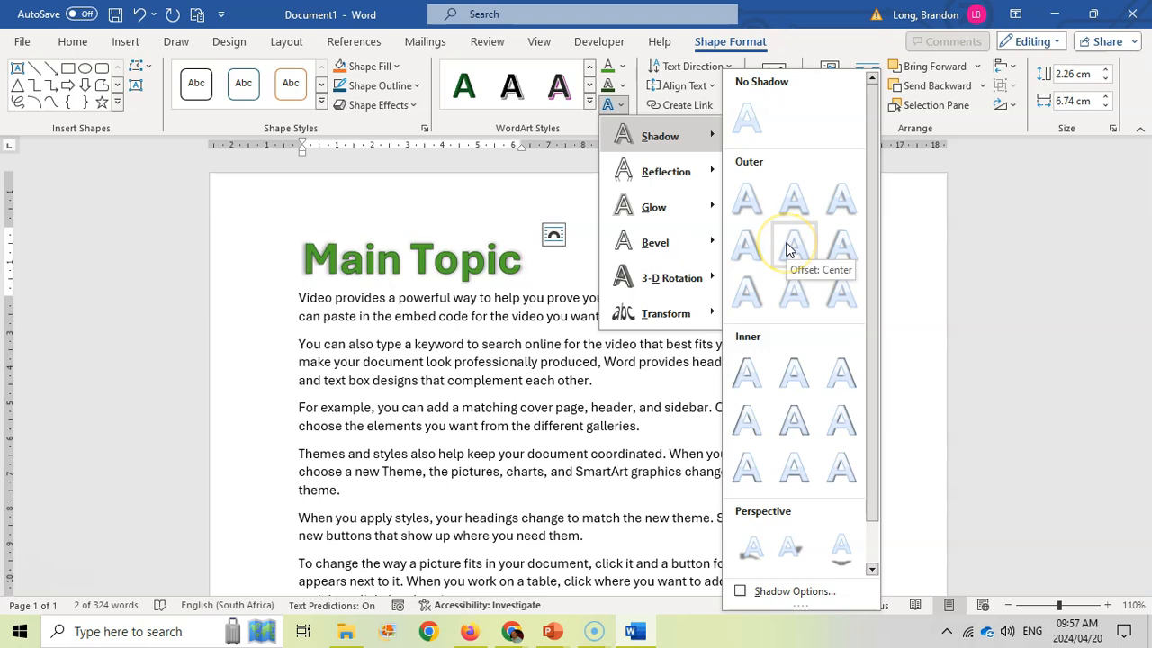
mouse_move(746, 418)
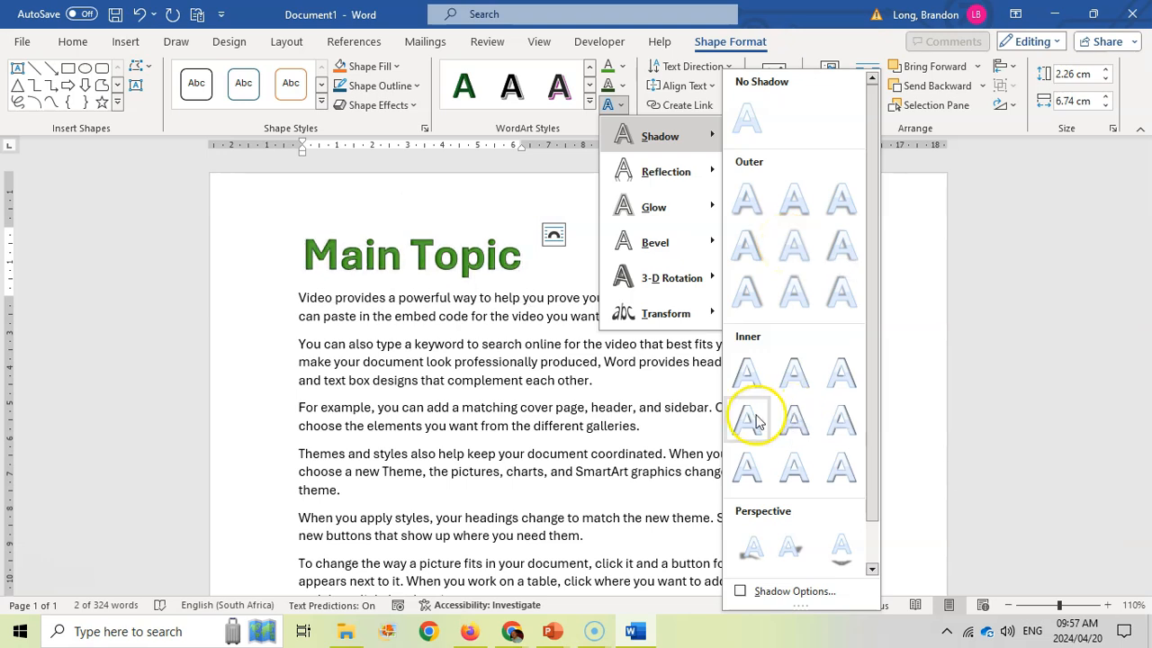
scroll("down", 3)
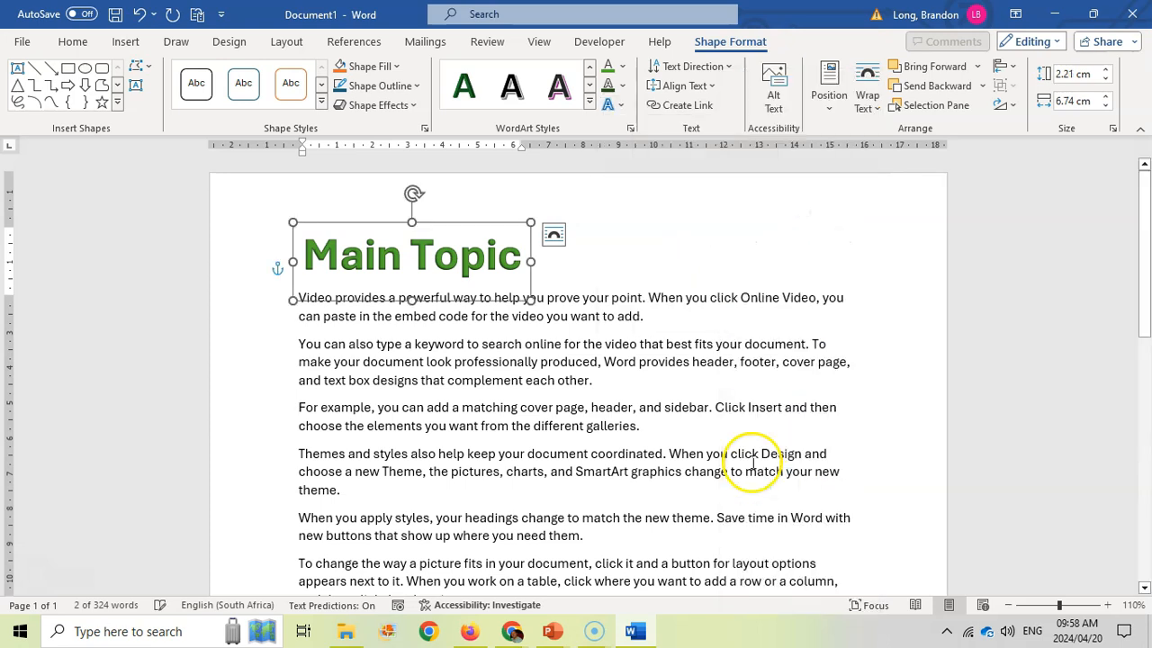
mouse_move(491, 266)
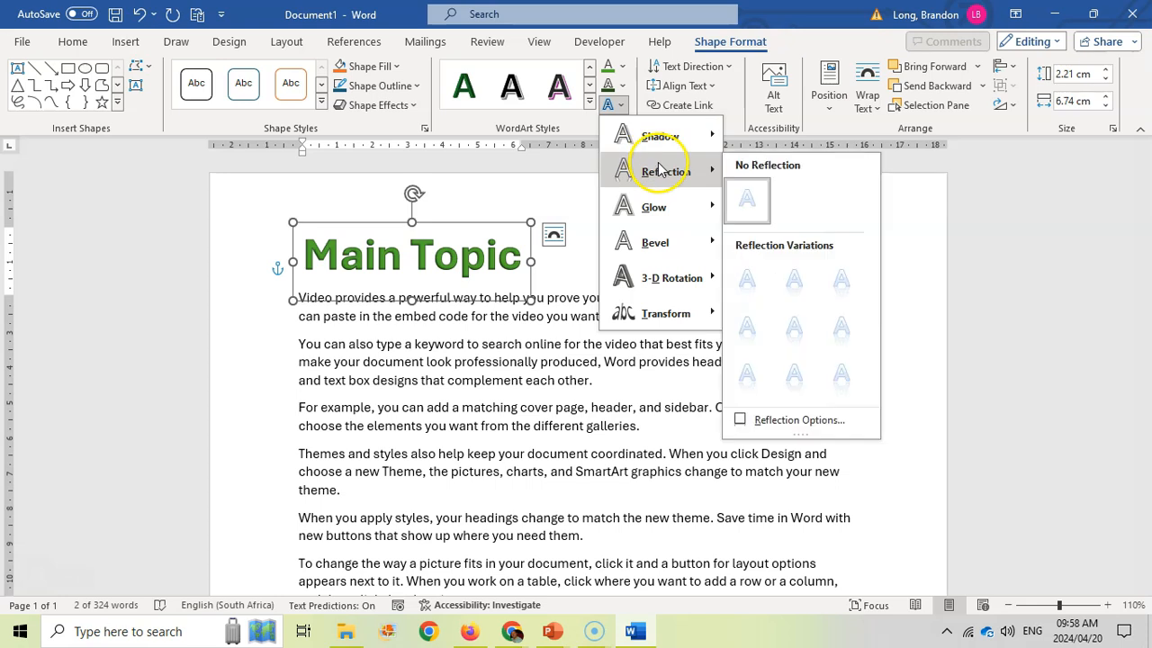
mouse_move(792, 277)
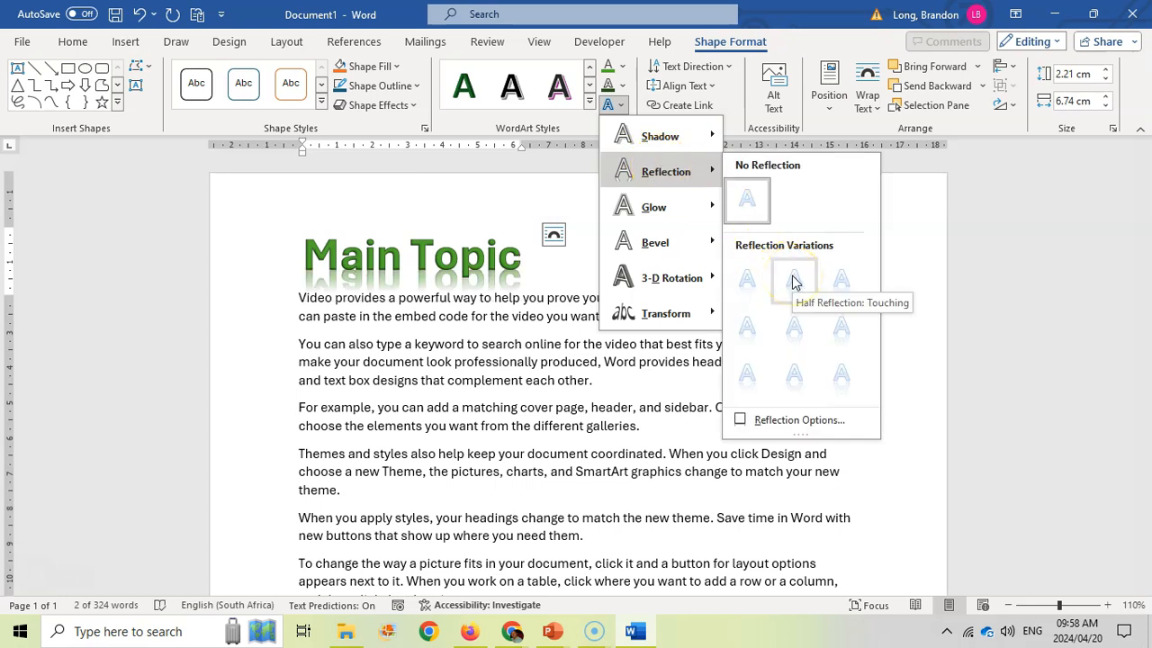
mouse_move(684, 246)
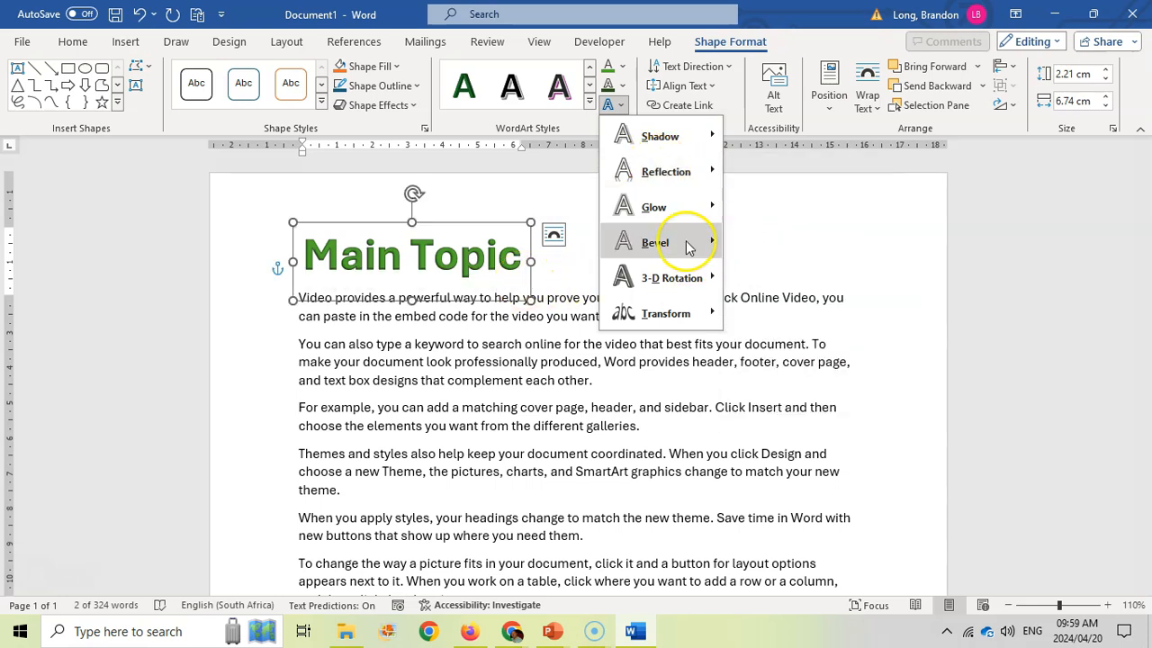
- Preview glow options, then apply a Transform warp that curves and stretches the heading letters
left_click(665, 171)
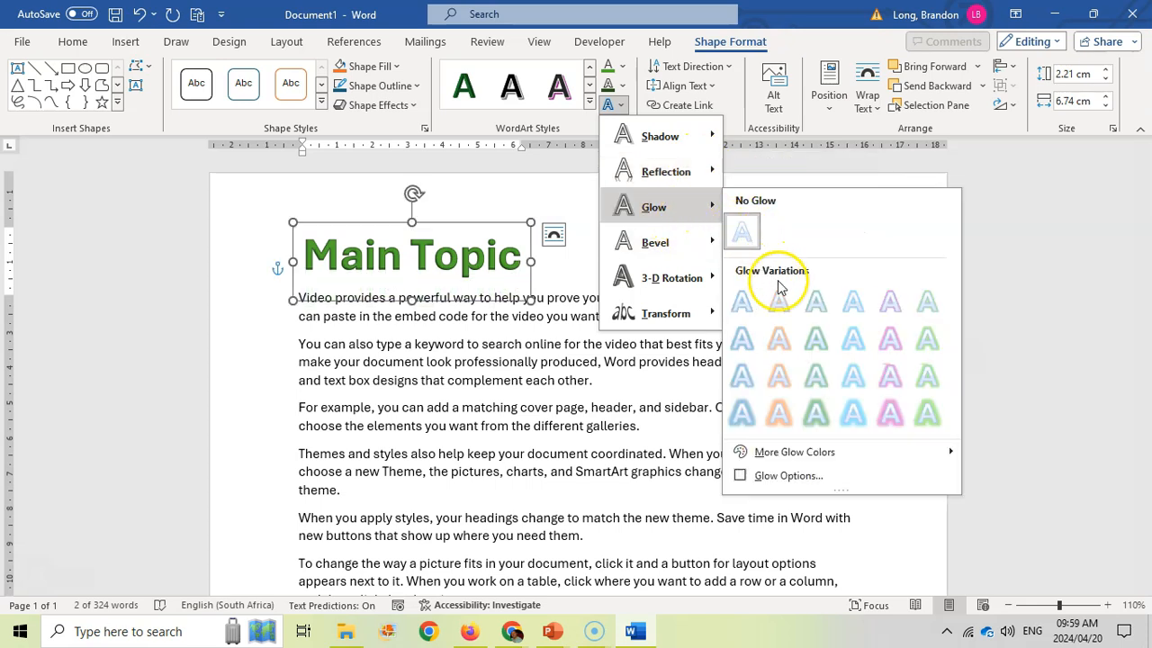
mouse_move(853, 349)
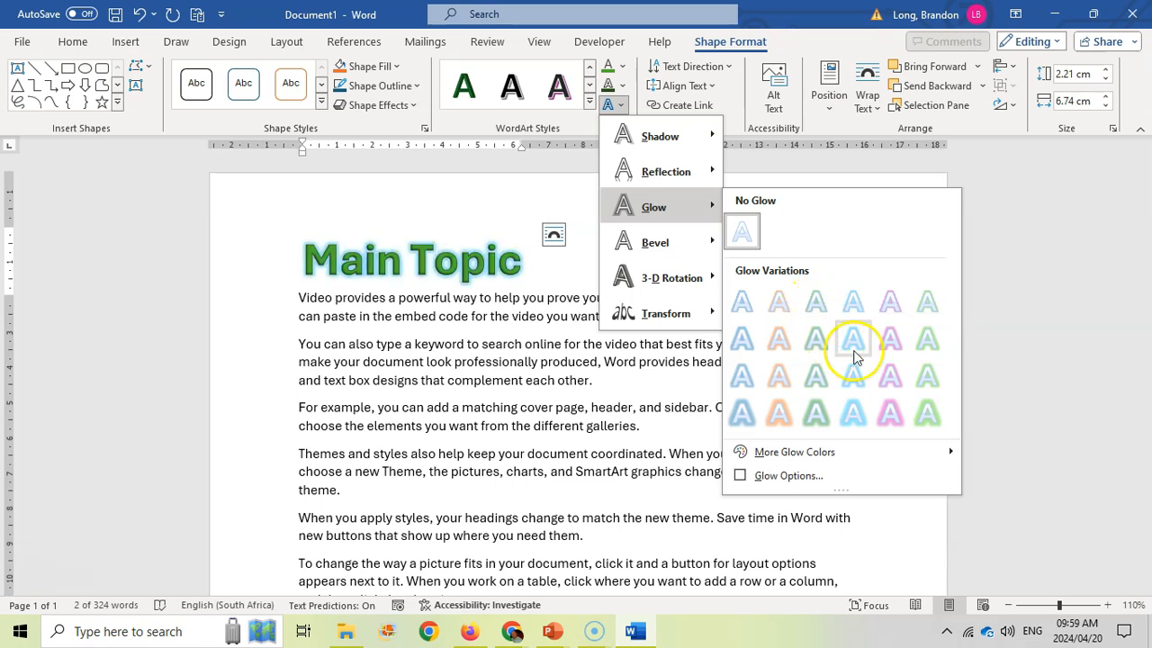
mouse_move(655, 242)
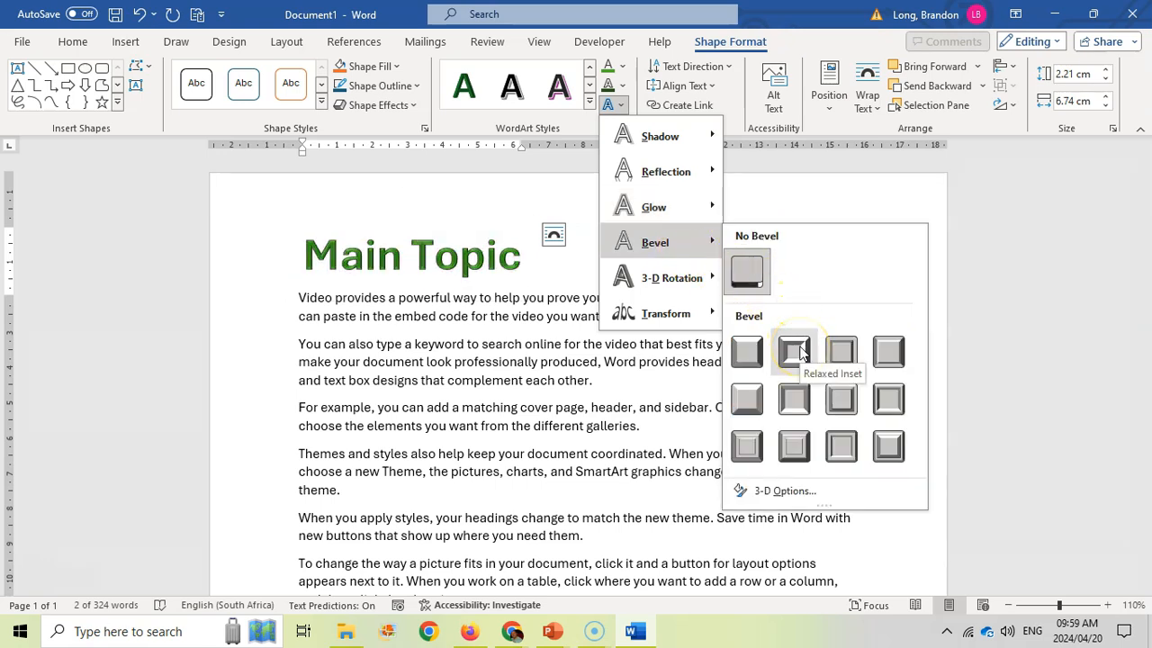
mouse_move(887, 351)
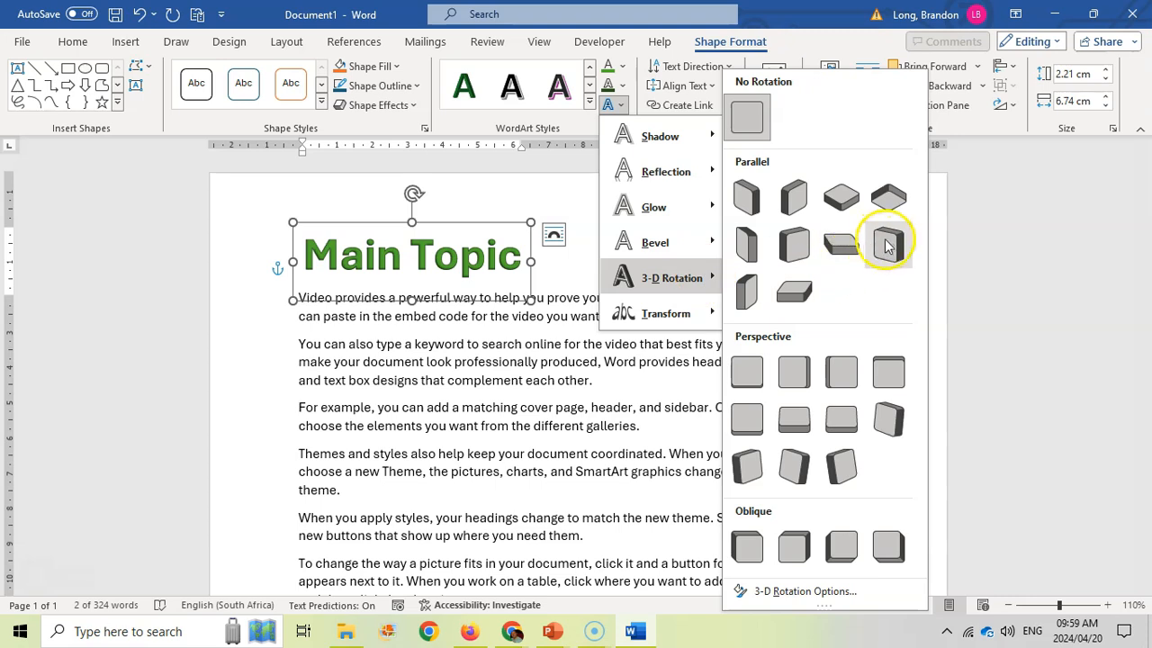
mouse_move(889, 416)
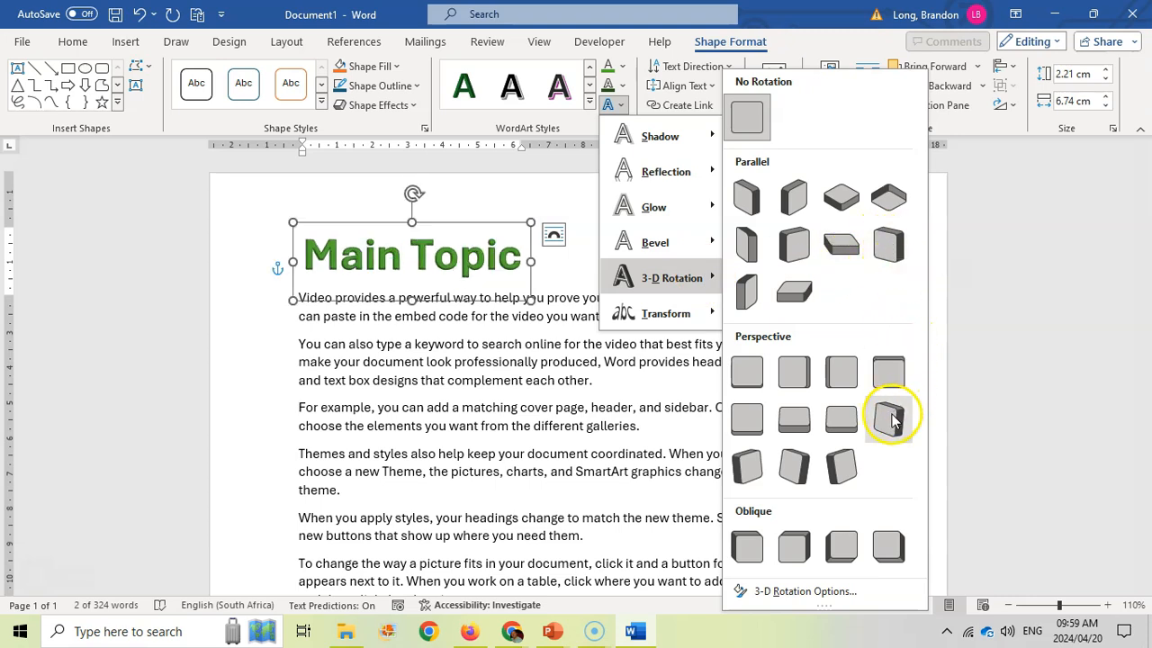
mouse_move(841, 547)
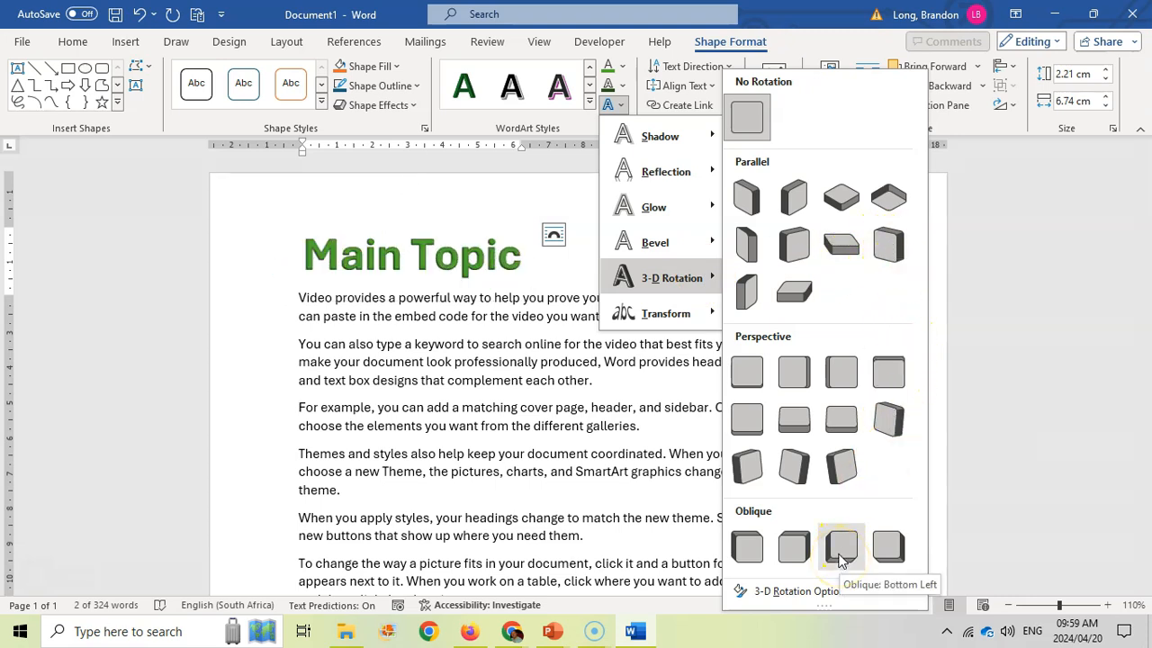
mouse_move(747, 419)
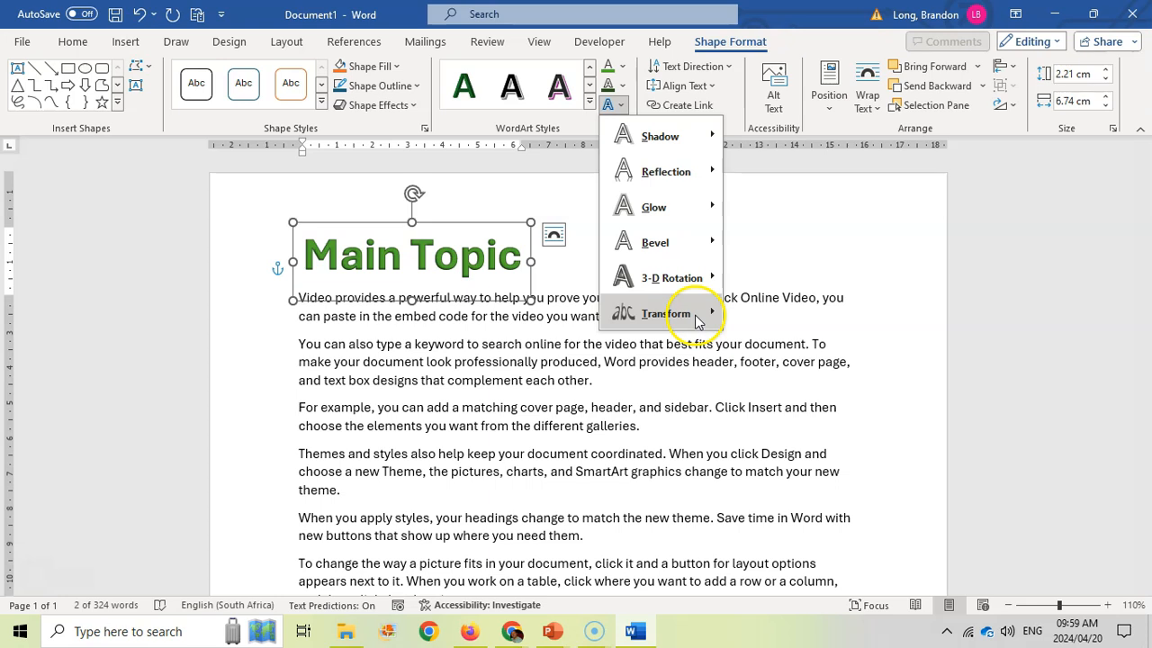
left_click(666, 313)
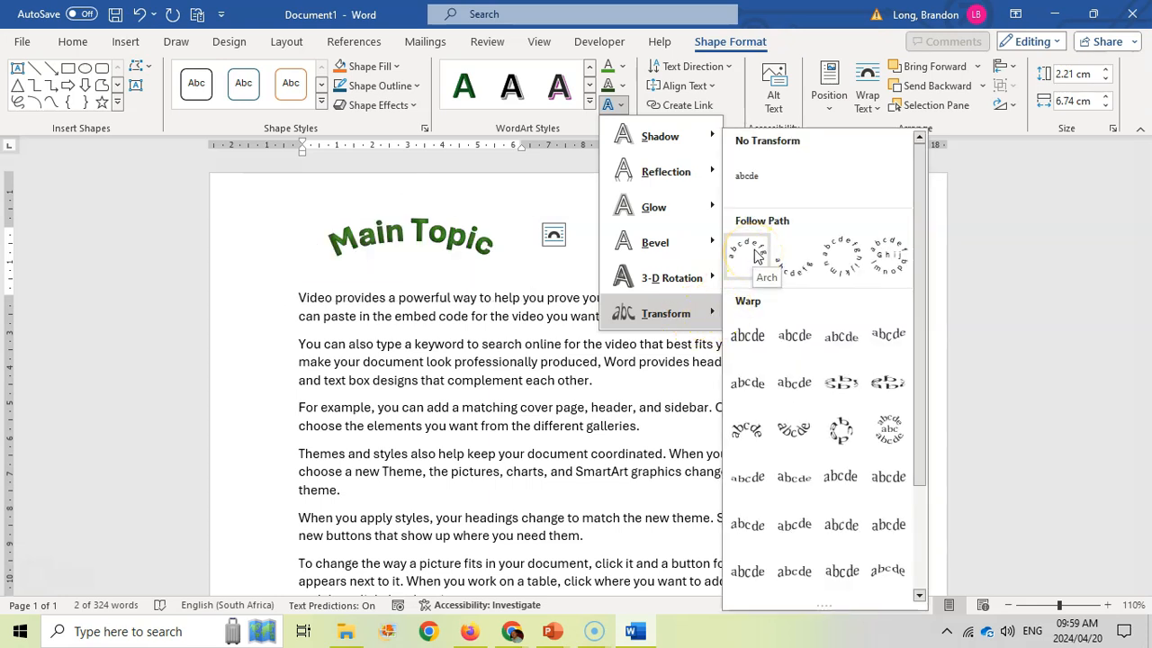
mouse_move(841, 261)
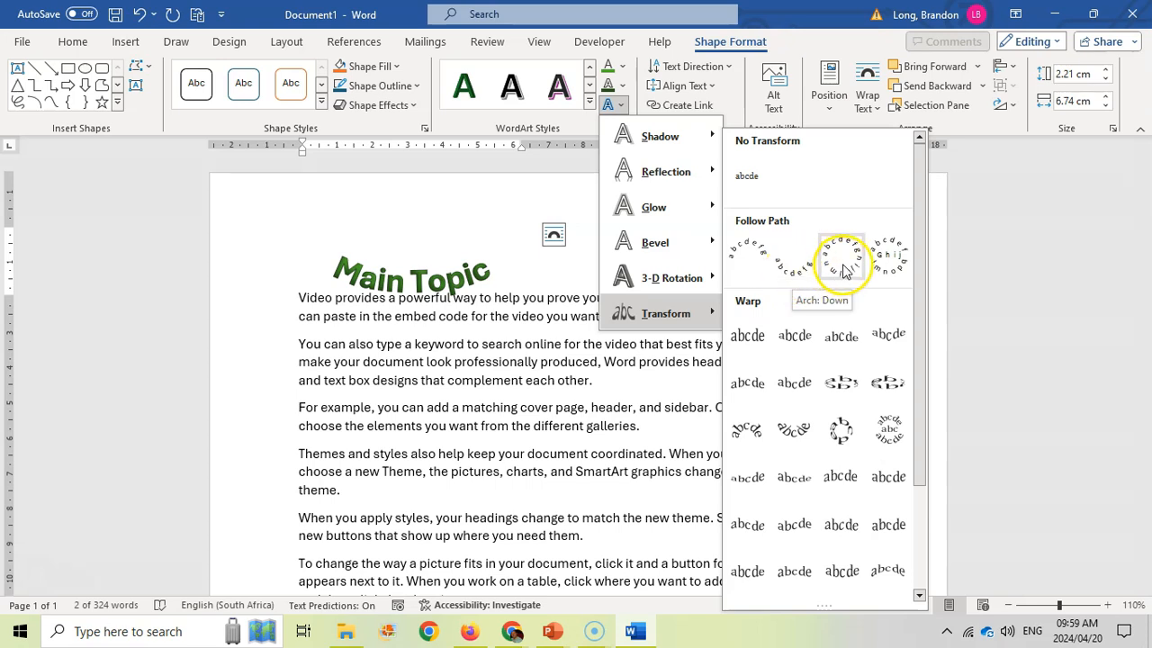
mouse_move(840, 257)
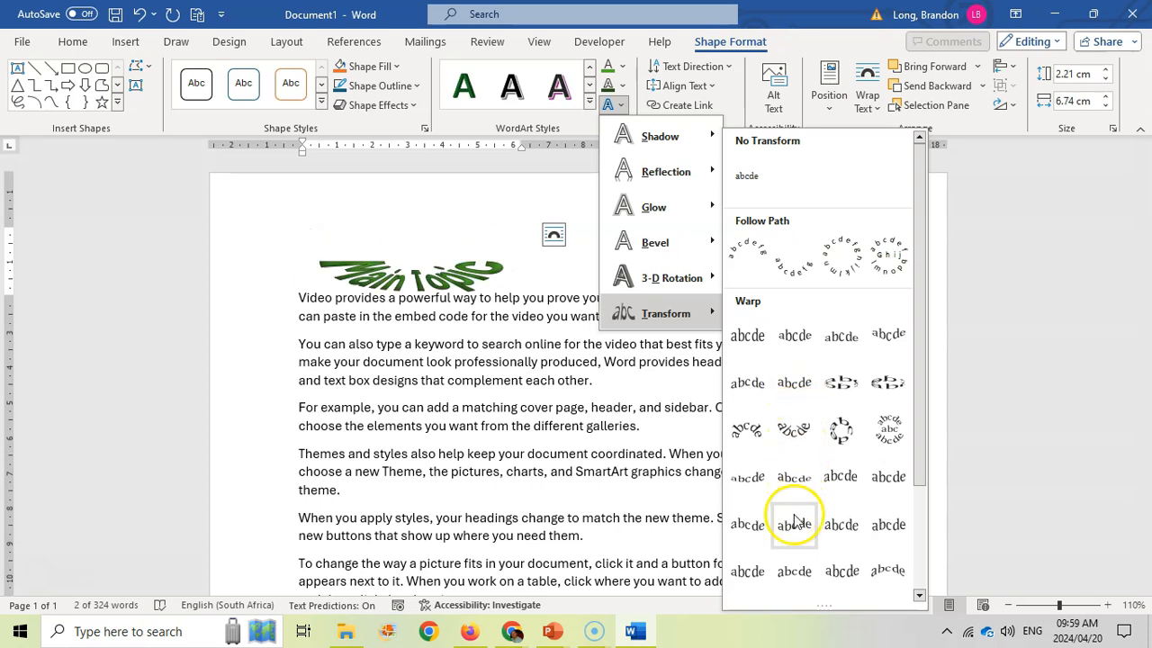
mouse_move(794, 524)
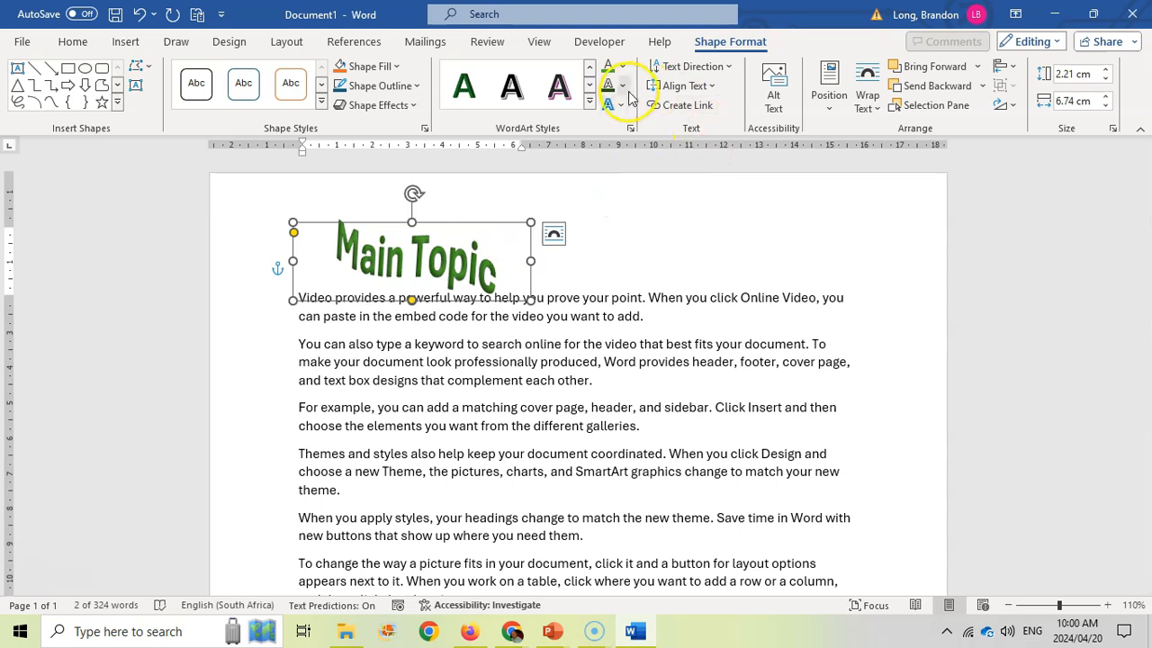
left_click(608, 104)
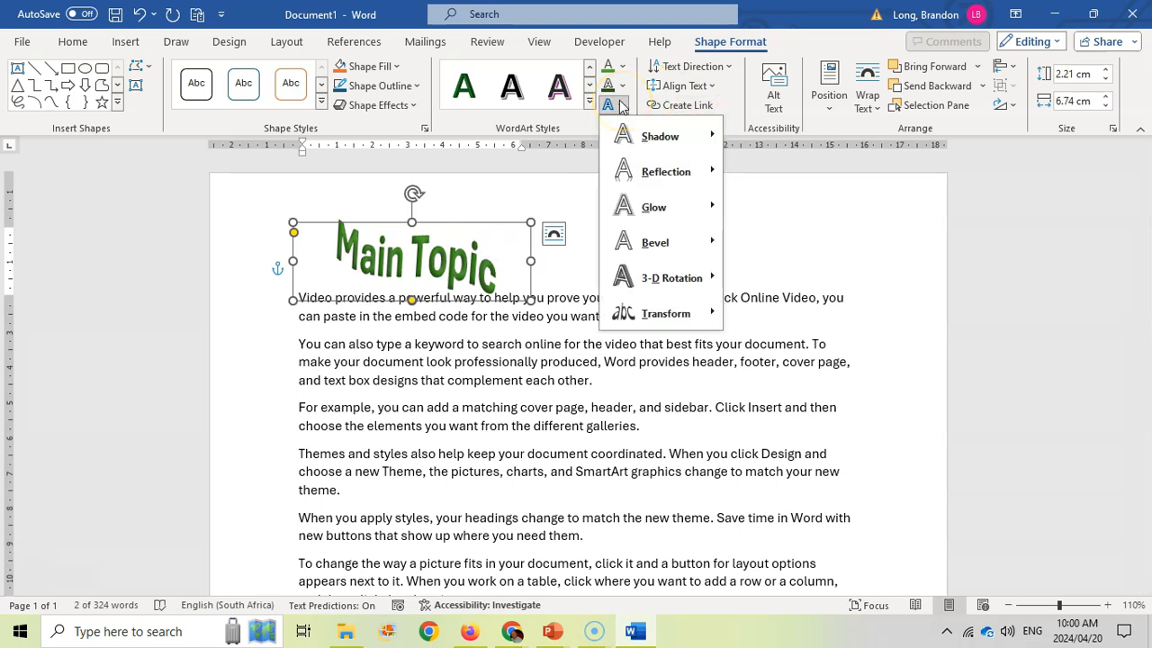
mouse_move(661, 135)
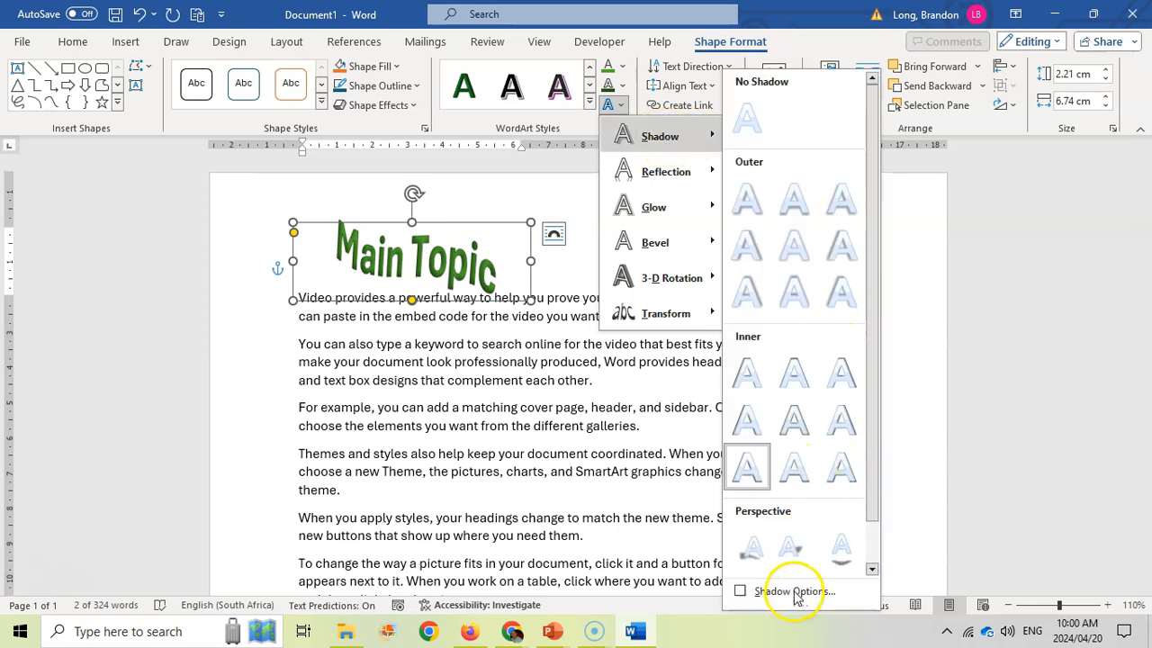
- Set the heading shadow to 15% transparency, 12 pt blur, 130° angle and 8 pt distance
left_click(796, 591)
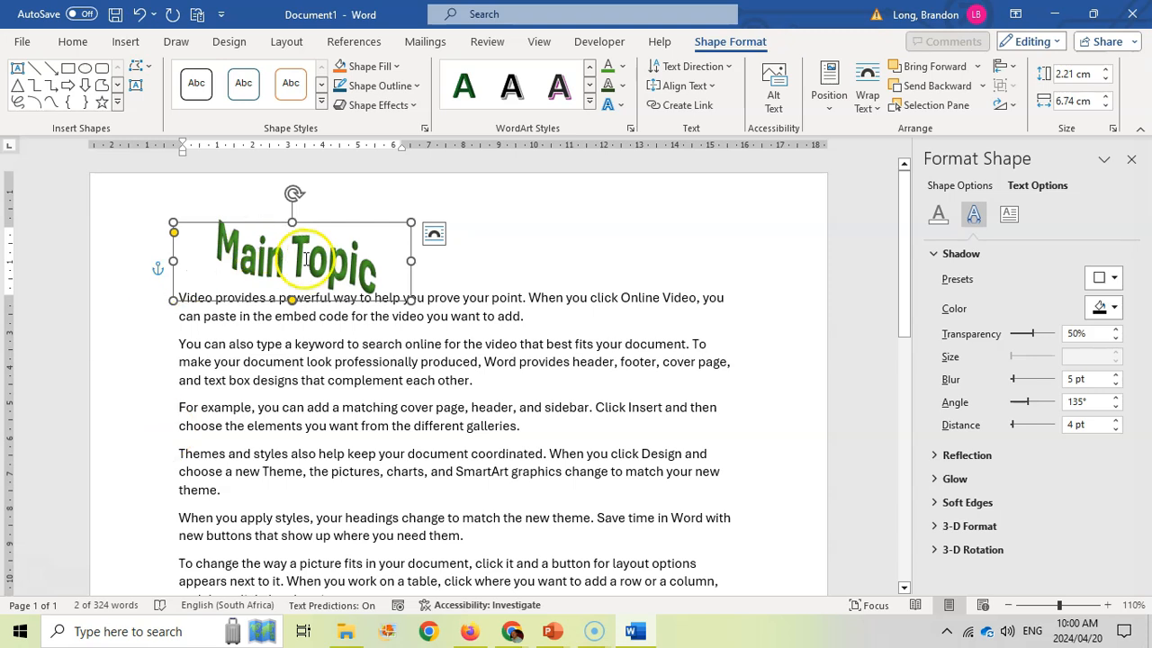
left_click(1114, 307)
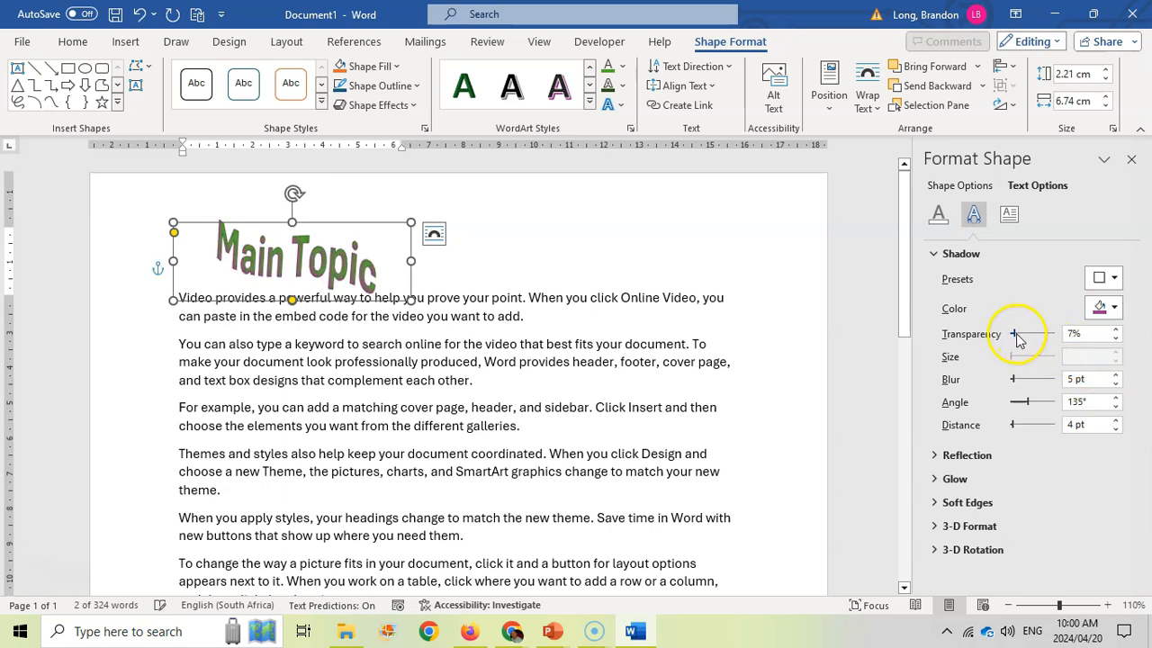
left_click_drag(1015, 333, 1035, 333)
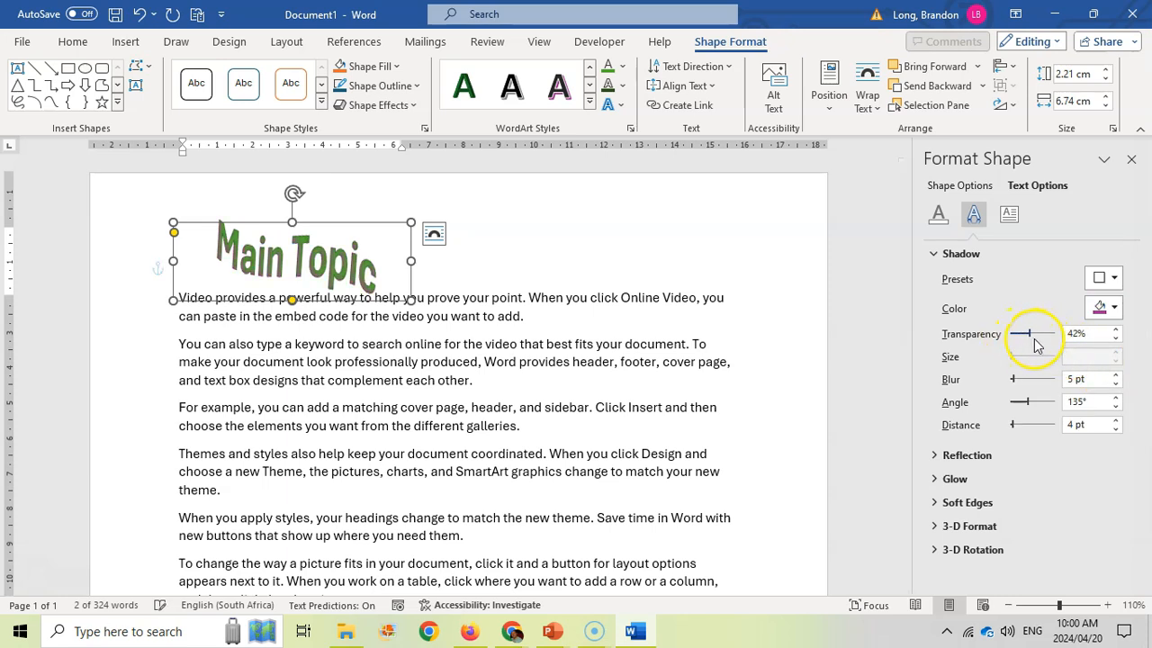
left_click_drag(1044, 333, 1023, 333)
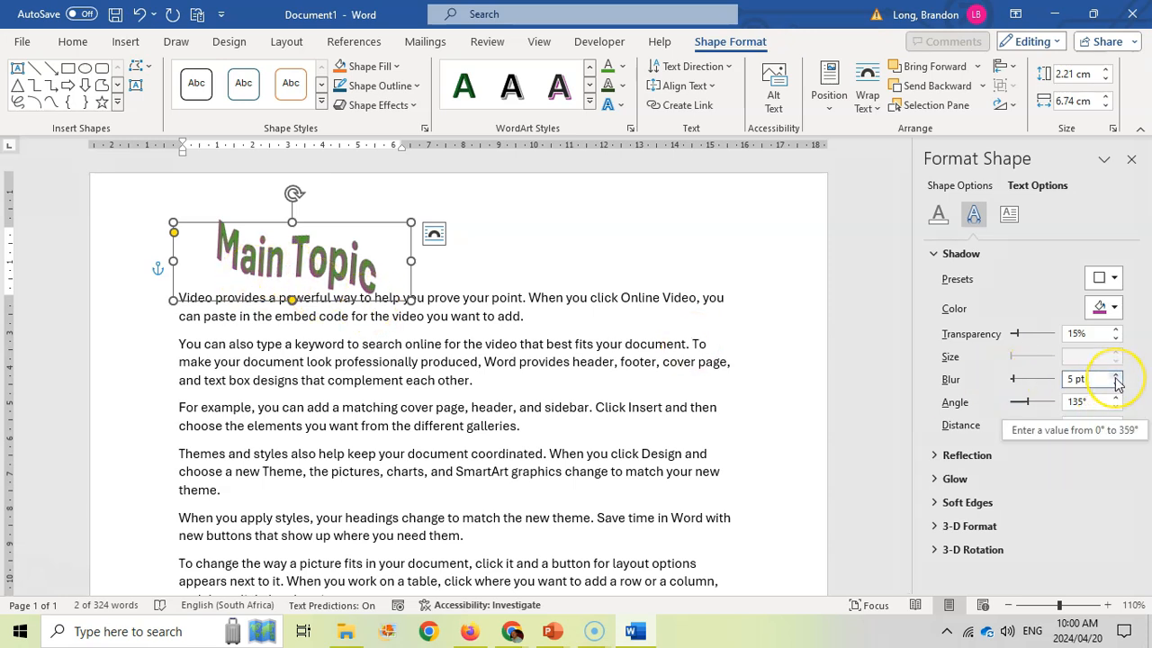
left_click(1116, 374)
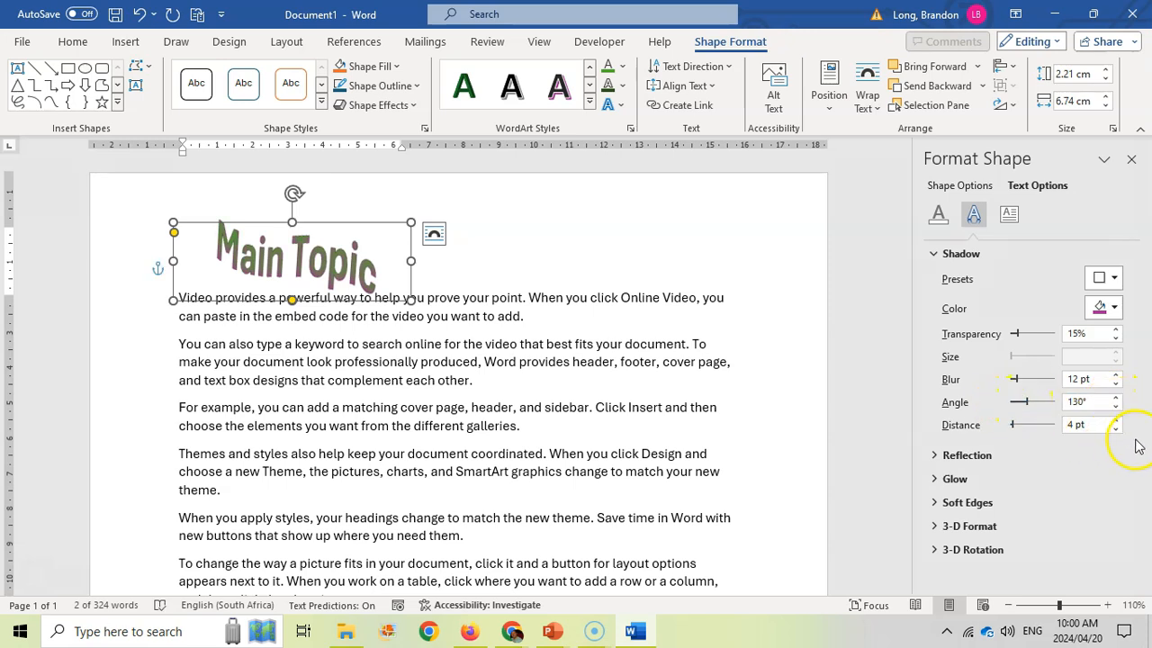
left_click(1116, 421)
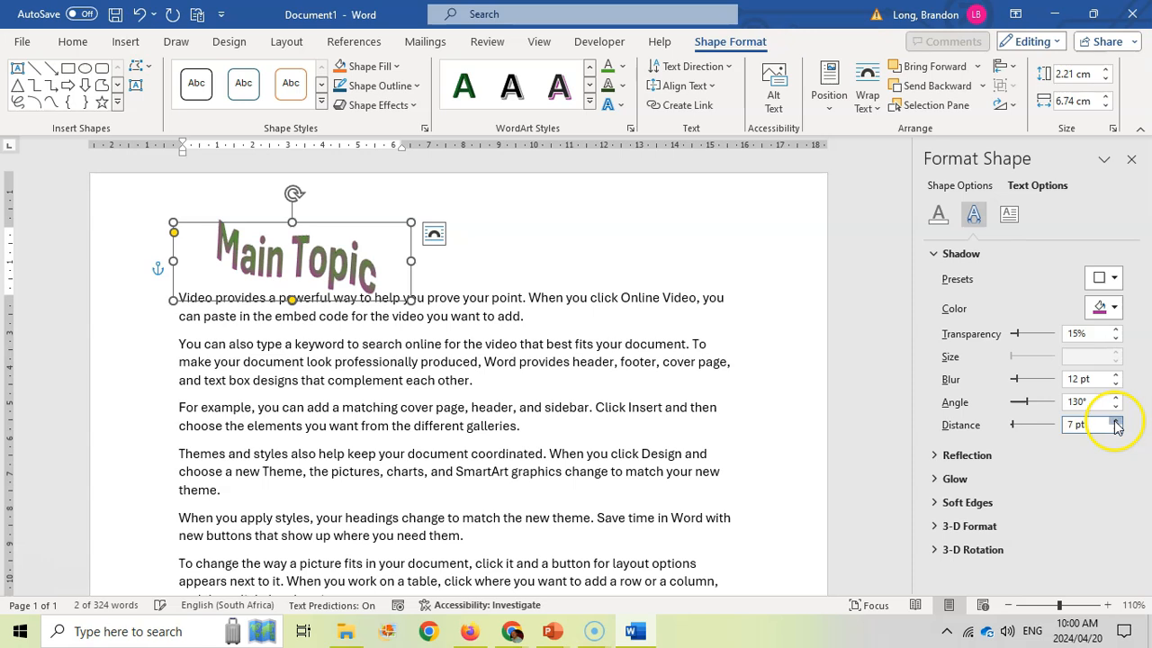
left_click(1117, 421)
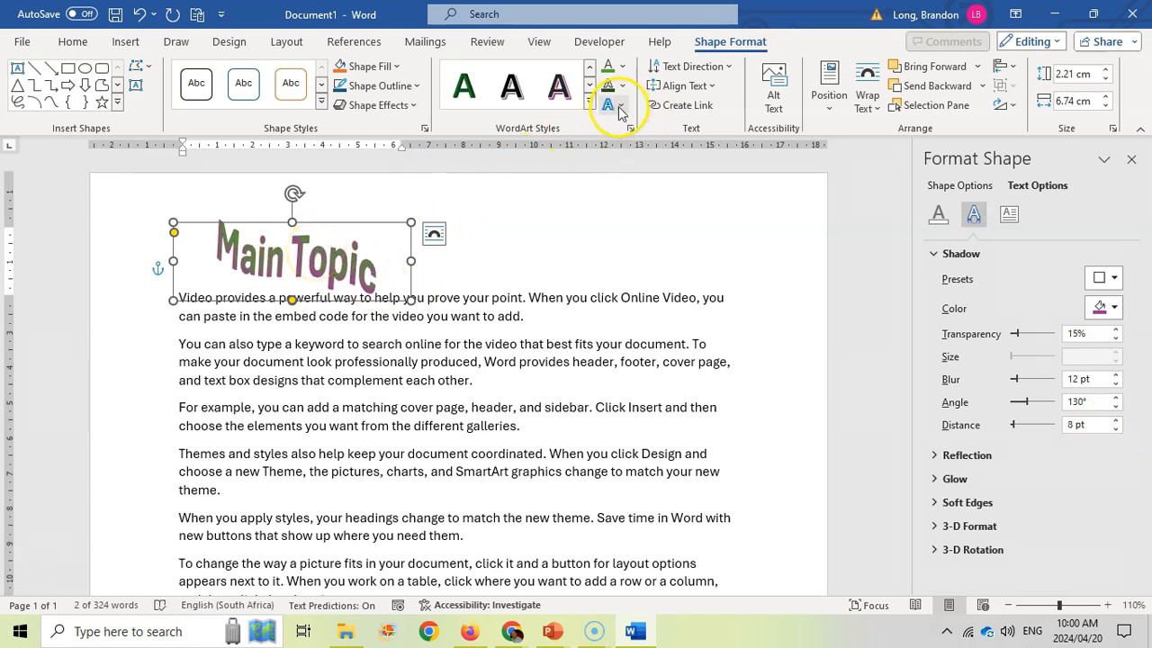
- Change the heading shadow to pink, 15% transparency, 97% size and 13 pt distance
left_click(609, 105)
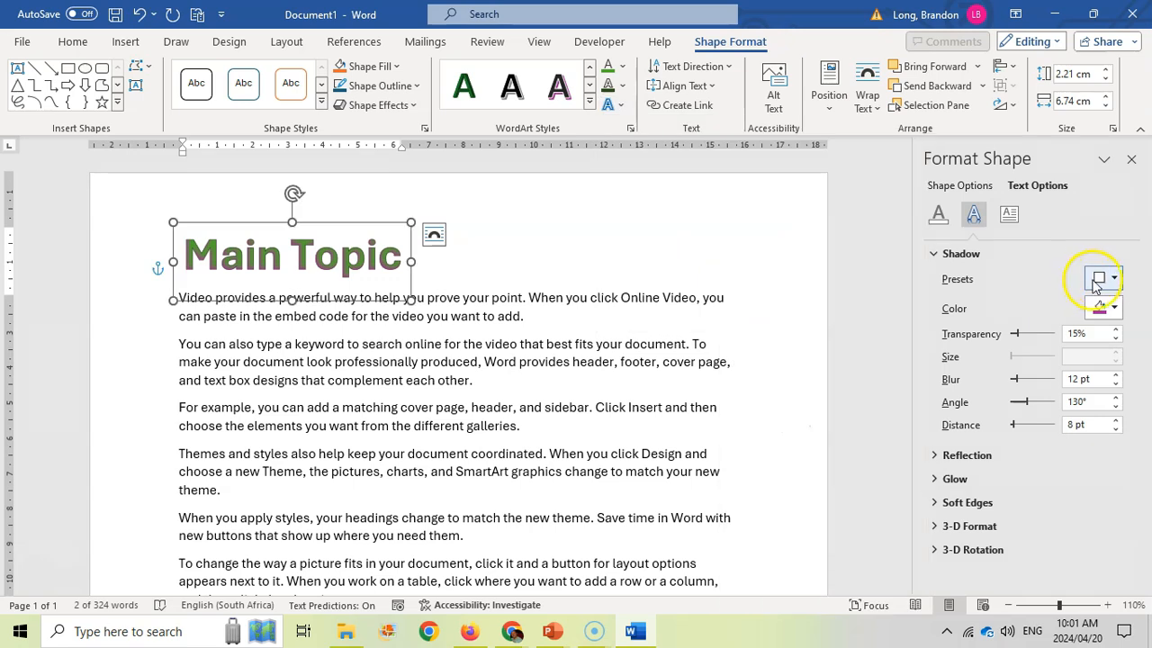
left_click(1113, 278)
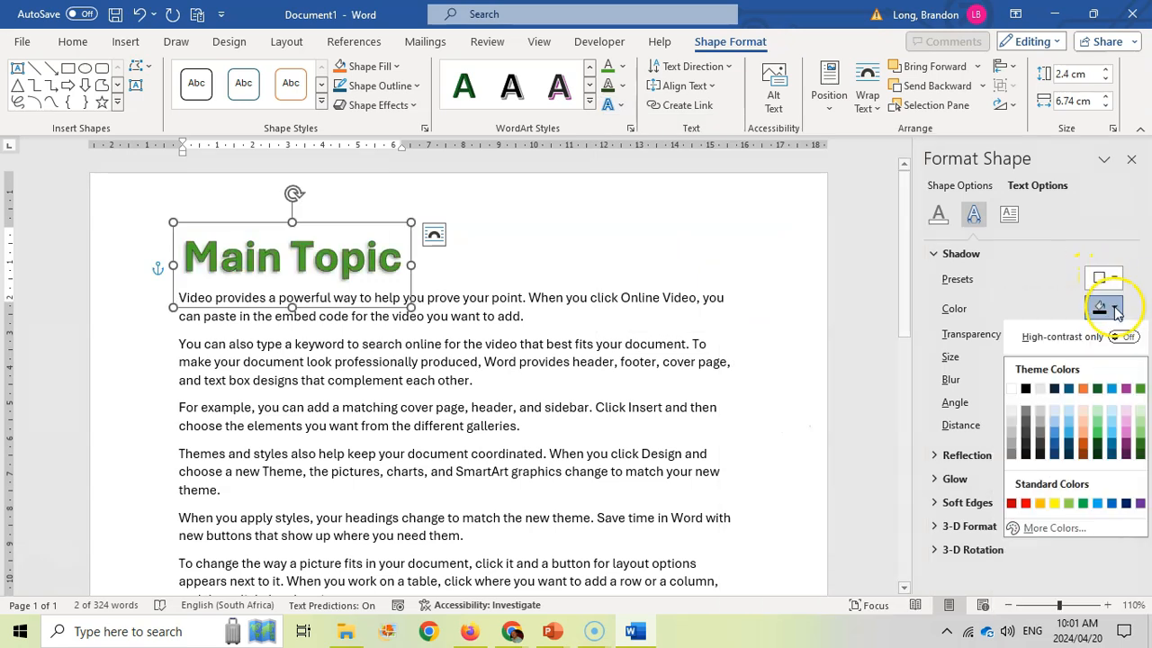
left_click(1115, 308)
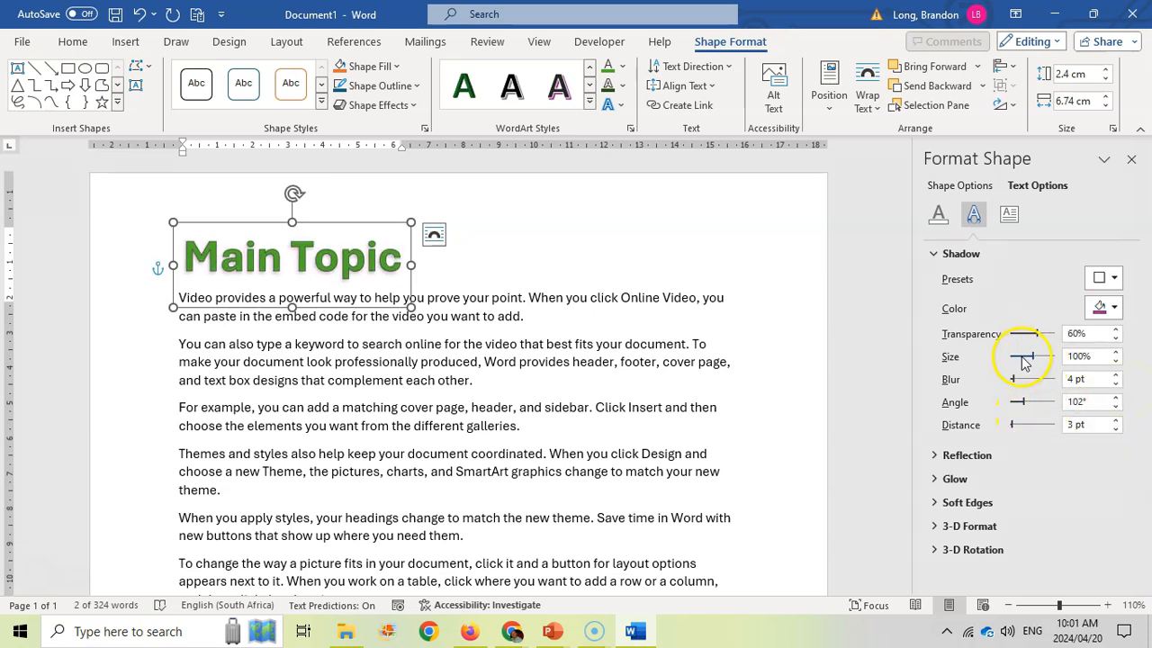
left_click_drag(1035, 333, 1014, 333)
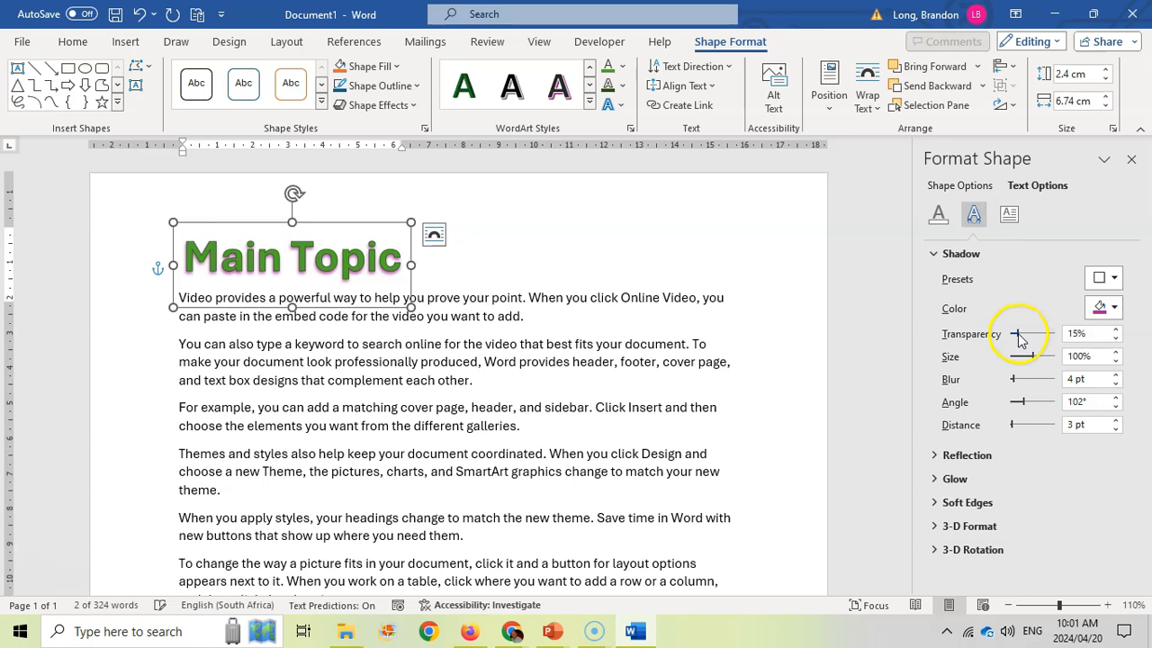
left_click_drag(1044, 356, 1033, 357)
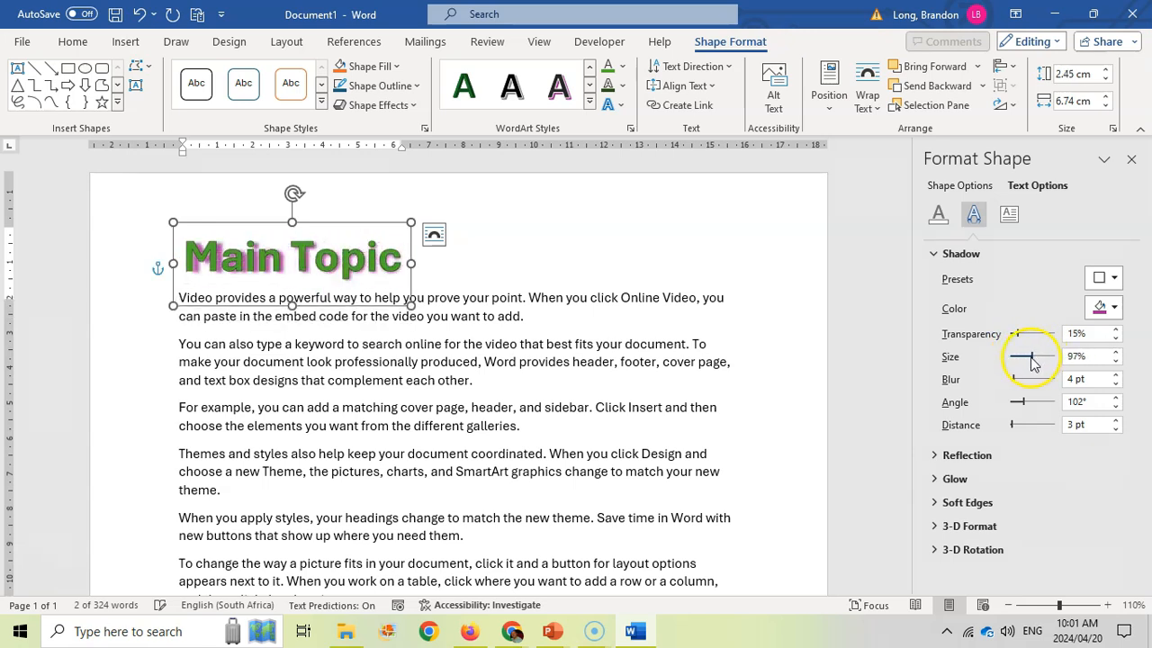
left_click_drag(1039, 356, 1017, 357)
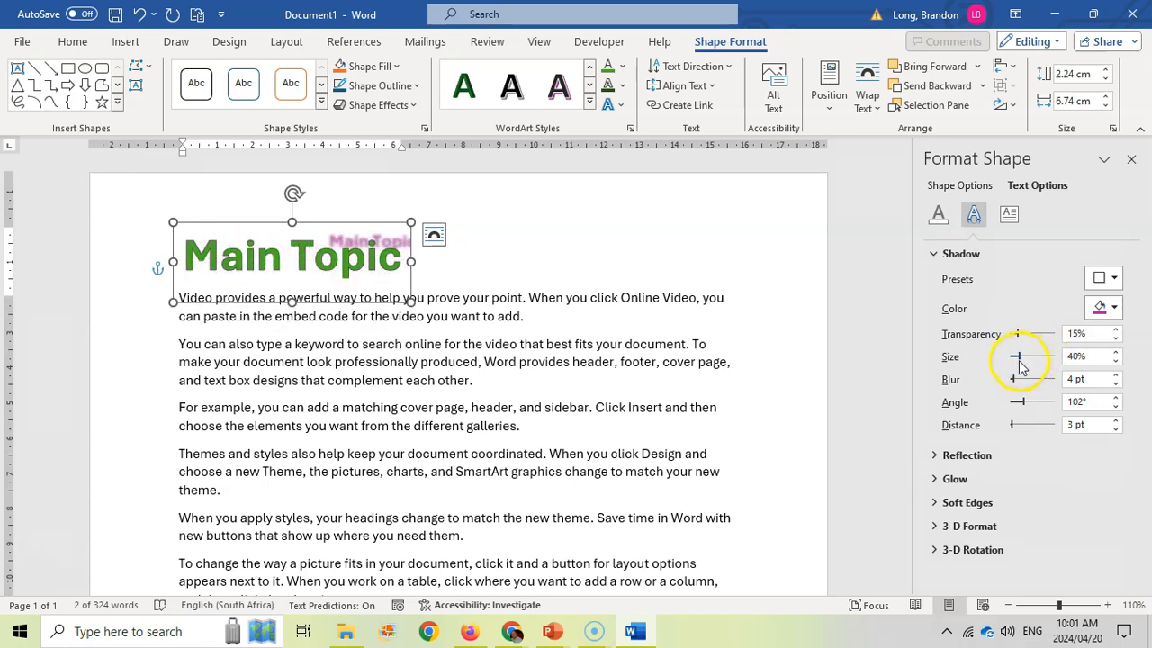
left_click_drag(1017, 356, 1033, 356)
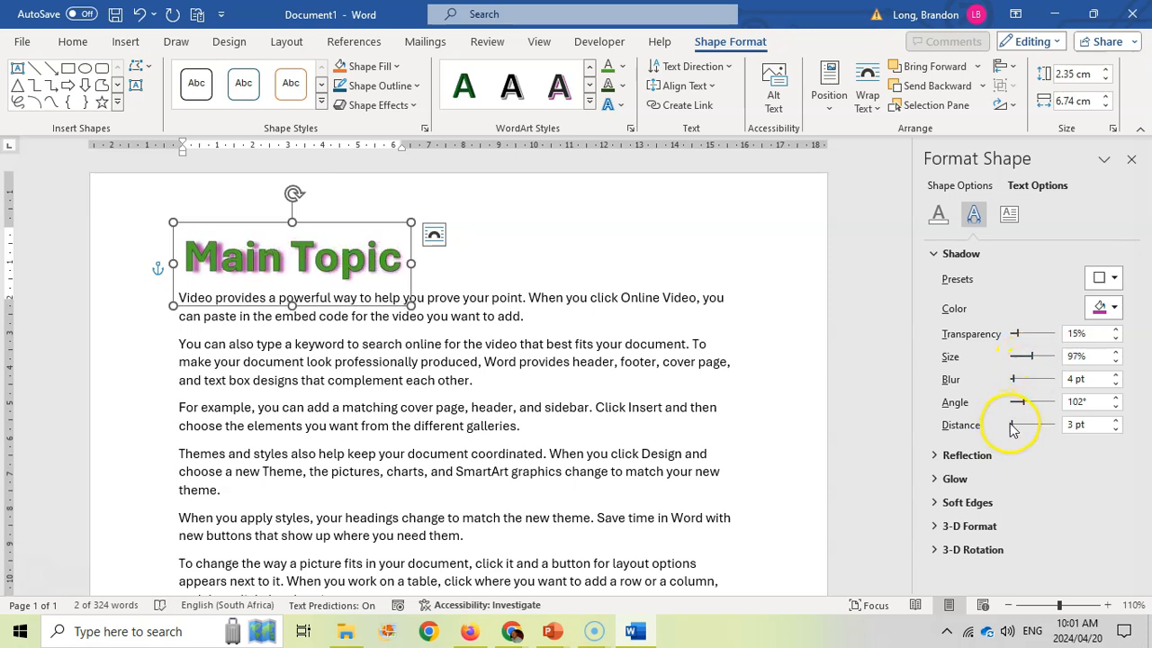
left_click_drag(1015, 424, 1035, 425)
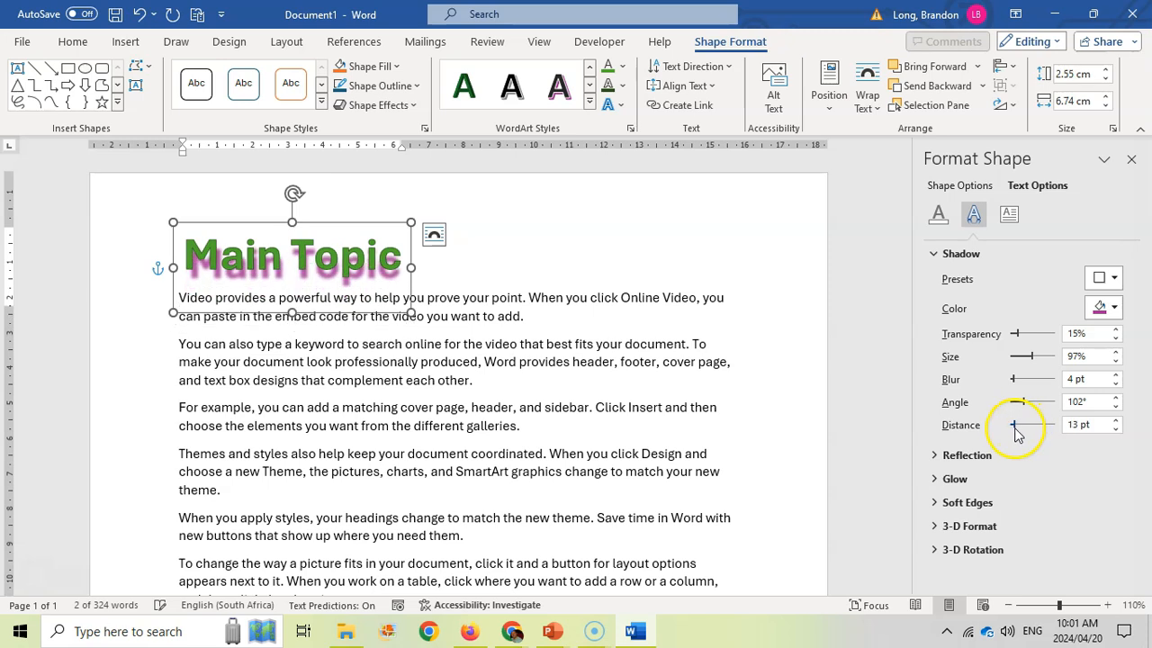
left_click_drag(1021, 424, 1012, 424)
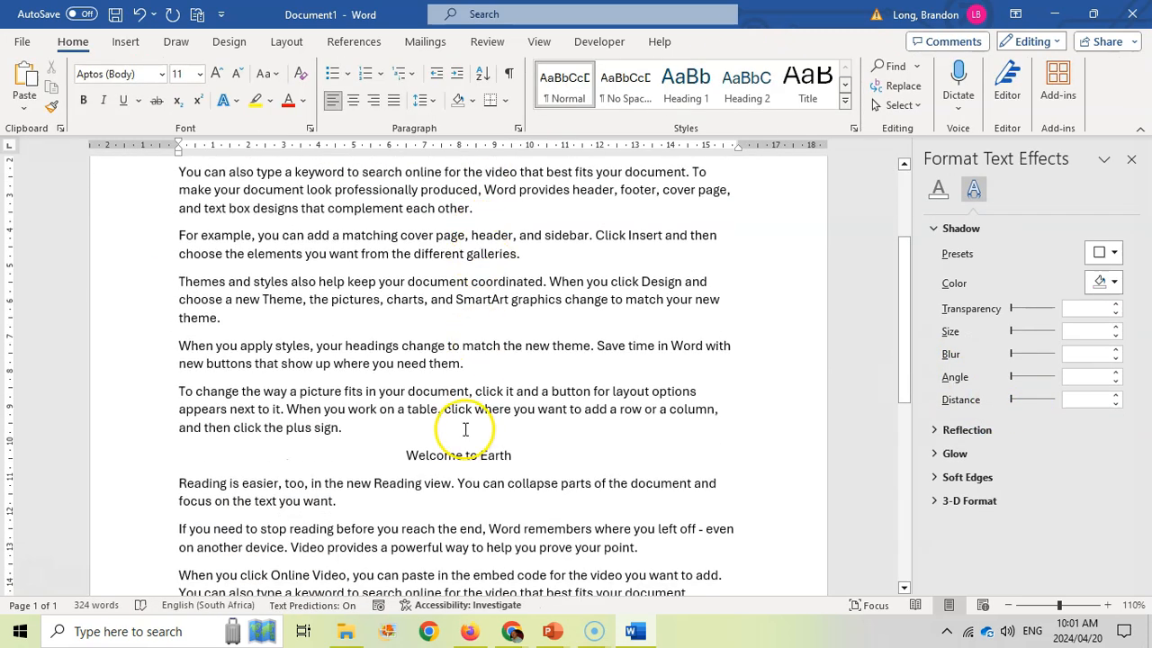
- Convert the selected 'Welcome to Earth' line into blue gradient WordArt
double_click(459, 454)
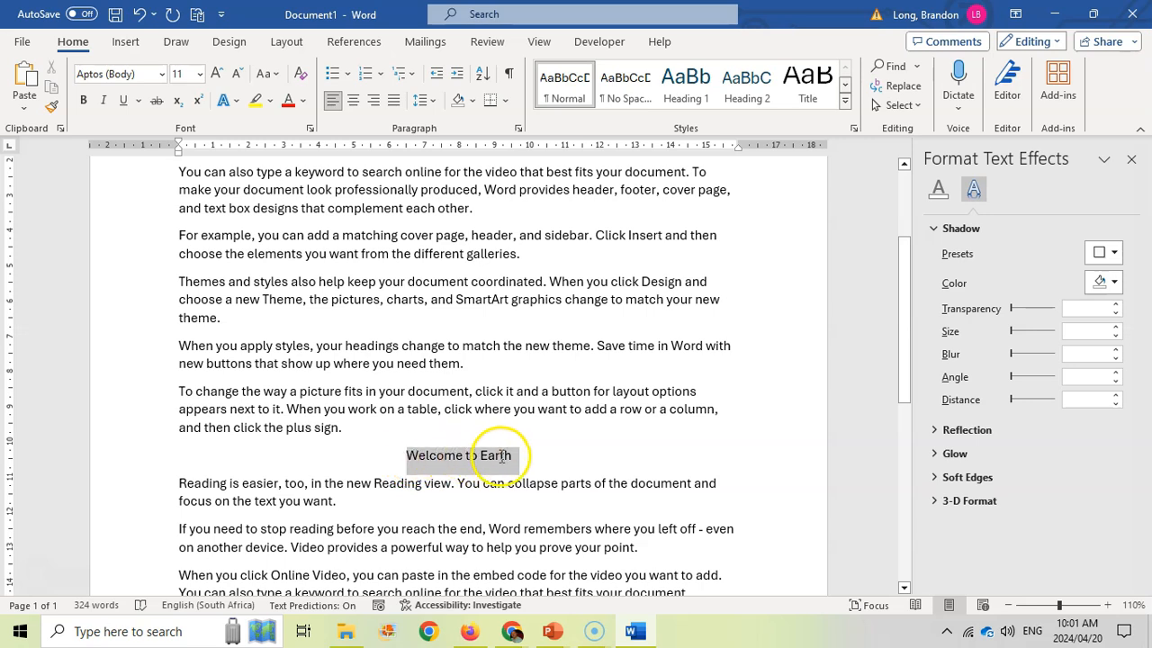
left_click(125, 42)
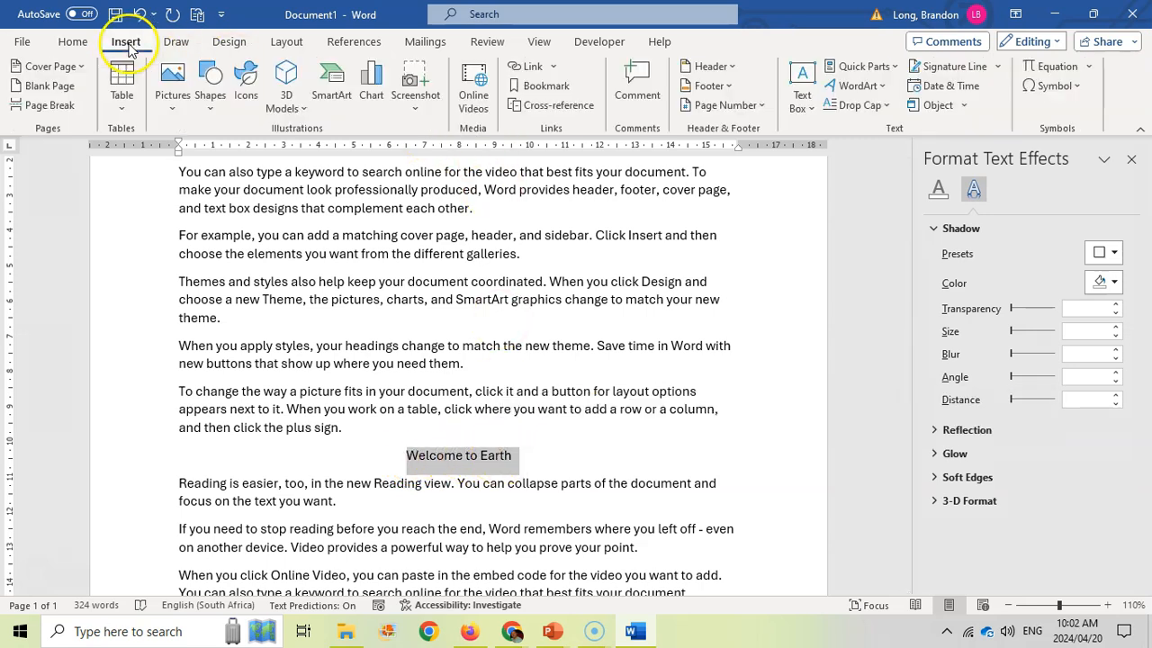
left_click(855, 85)
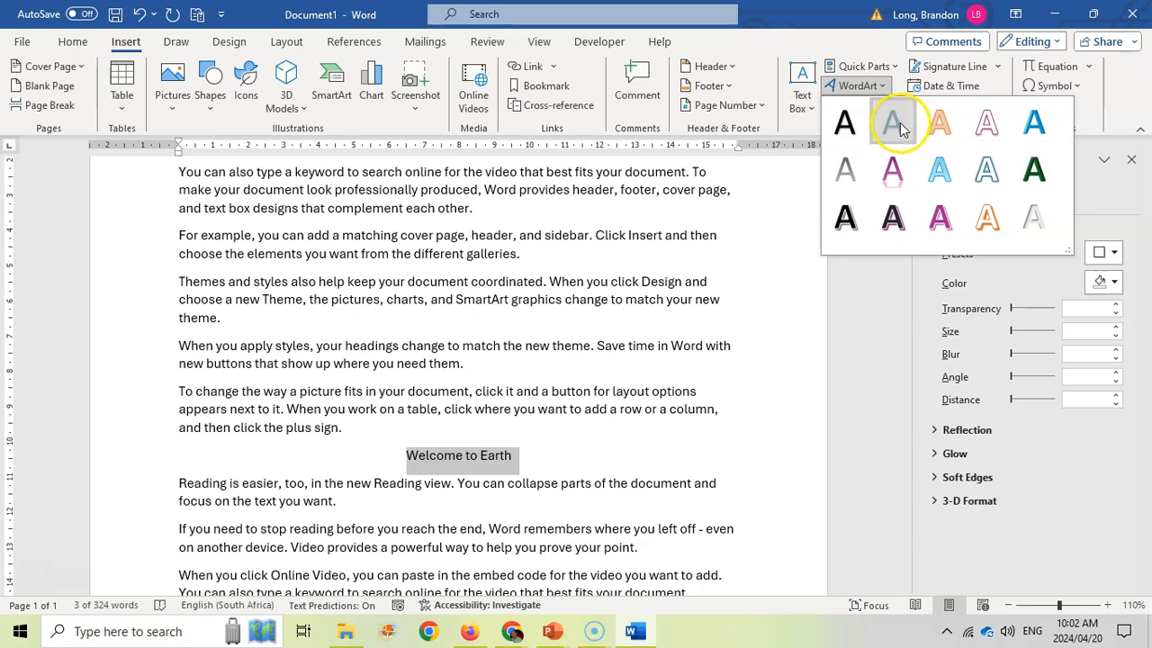
left_click(891, 123)
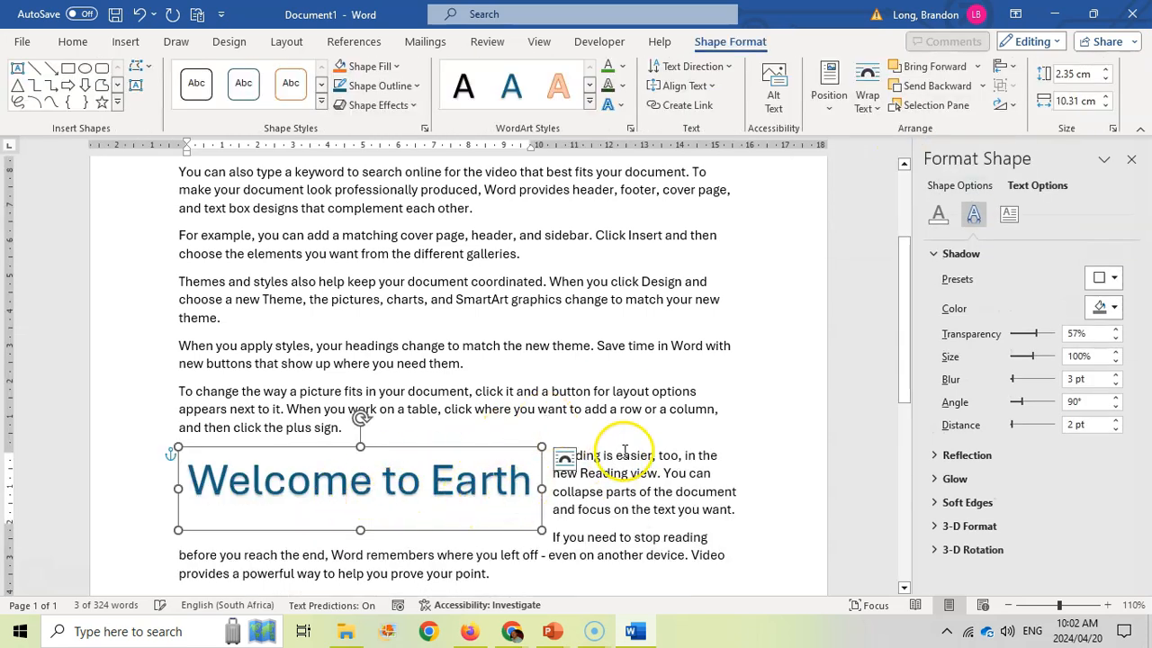
mouse_move(866, 90)
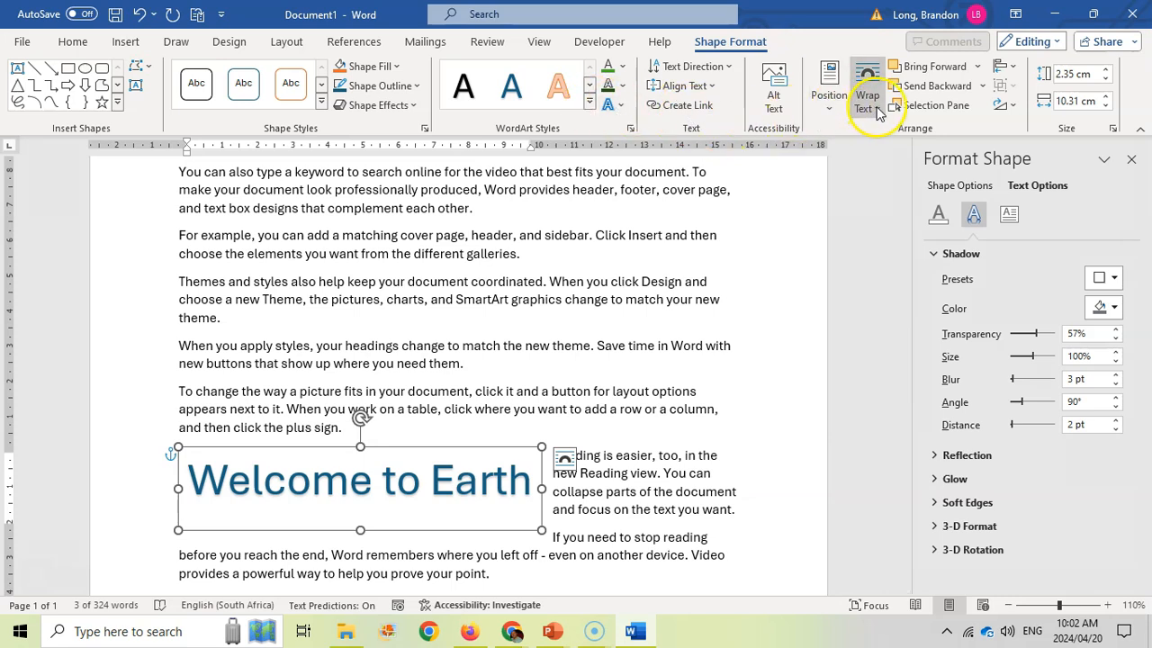
- Change the WordArt's text wrapping and drag it to the page centre between paragraphs
left_click(867, 85)
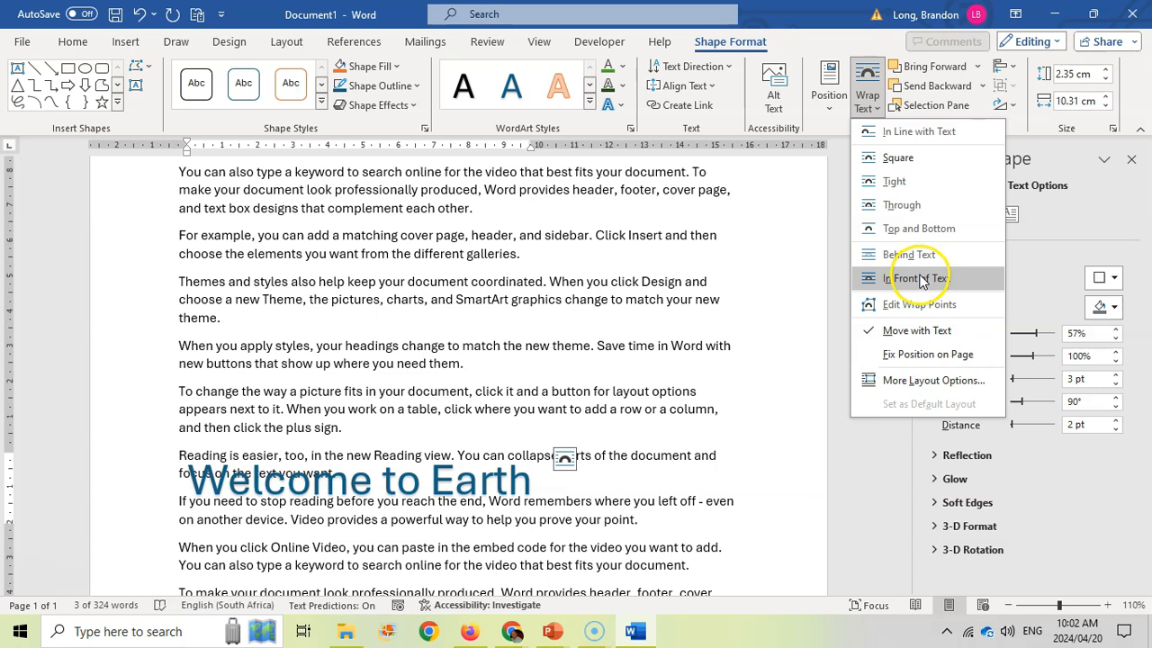
left_click(917, 277)
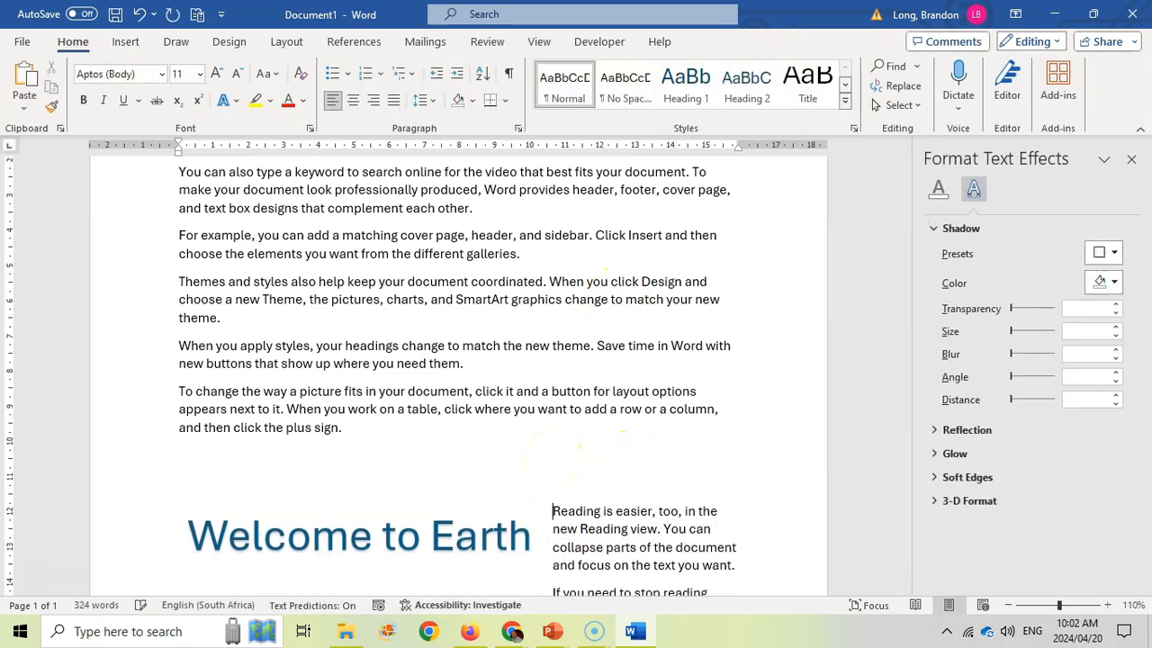
left_click(358, 534)
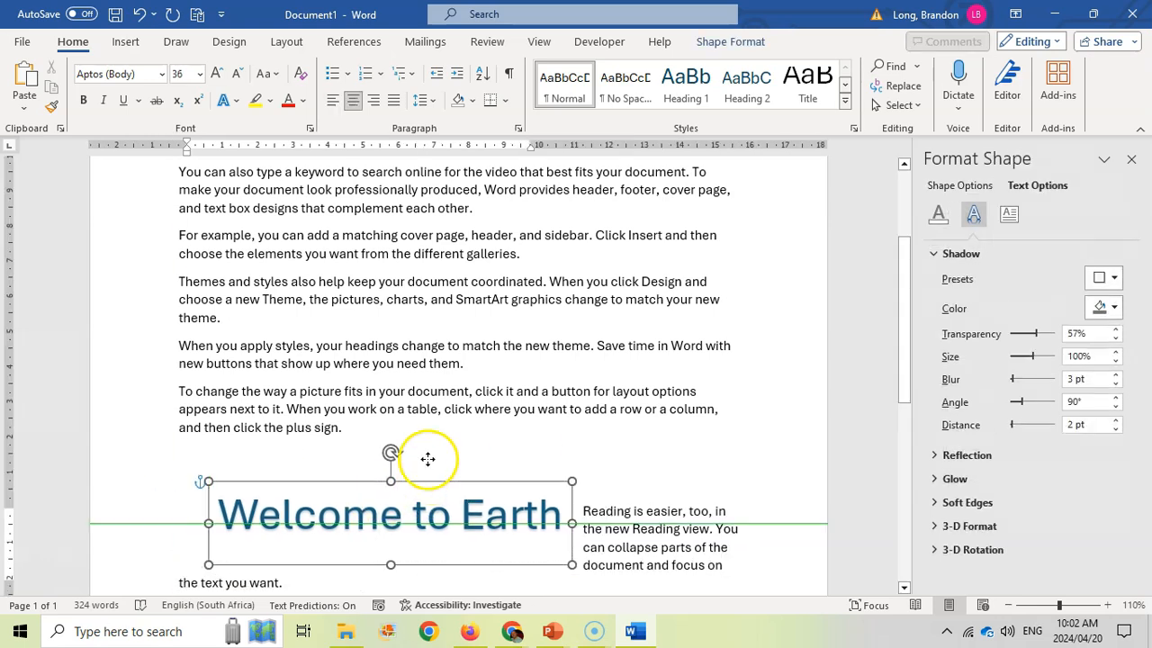
left_click_drag(427, 459, 522, 439)
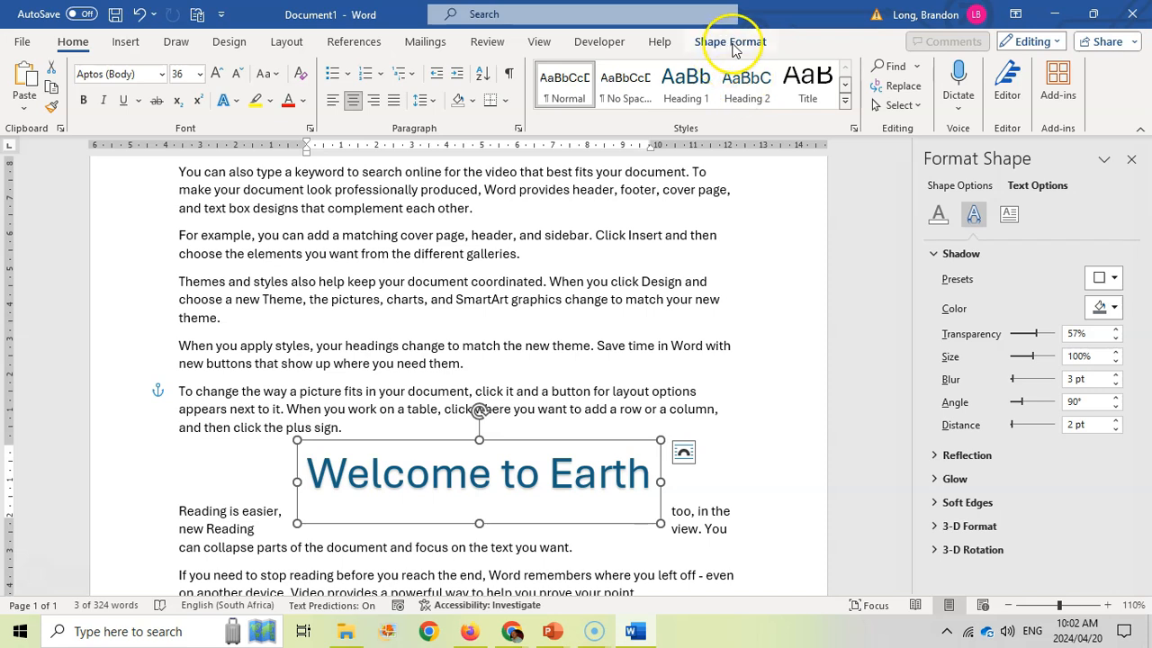
left_click(866, 81)
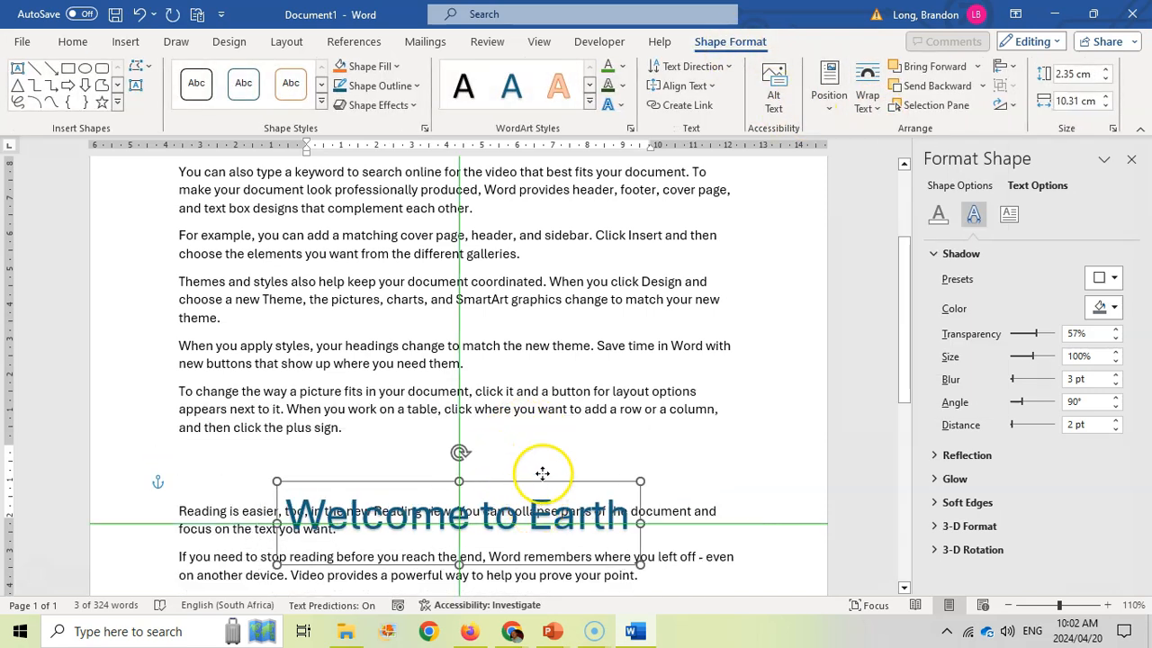
left_click_drag(542, 473, 533, 445)
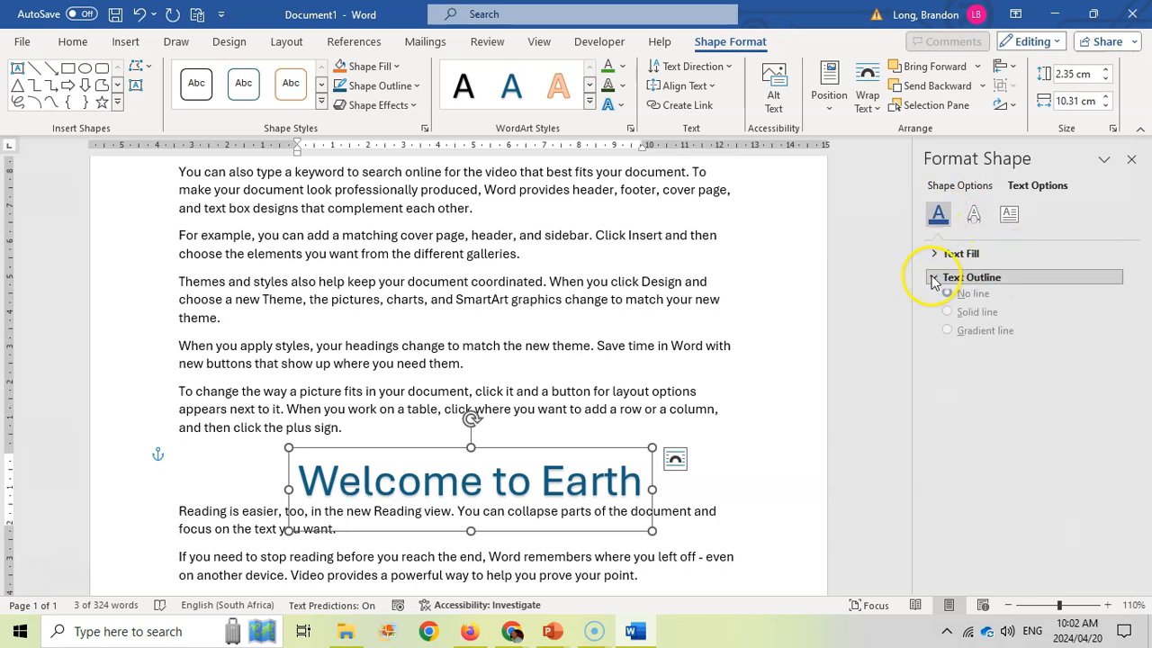
- Expand Text Fill, switch to Text Effects, then reopen the Format Shape pane for shadow settings
left_click(933, 254)
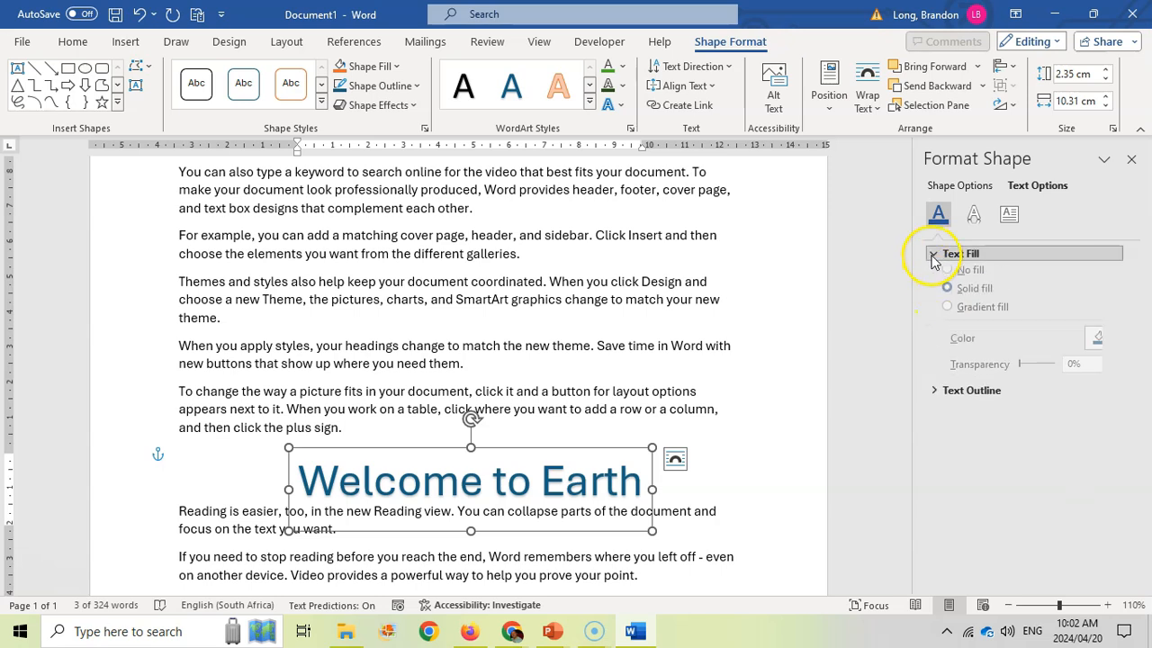
left_click(972, 214)
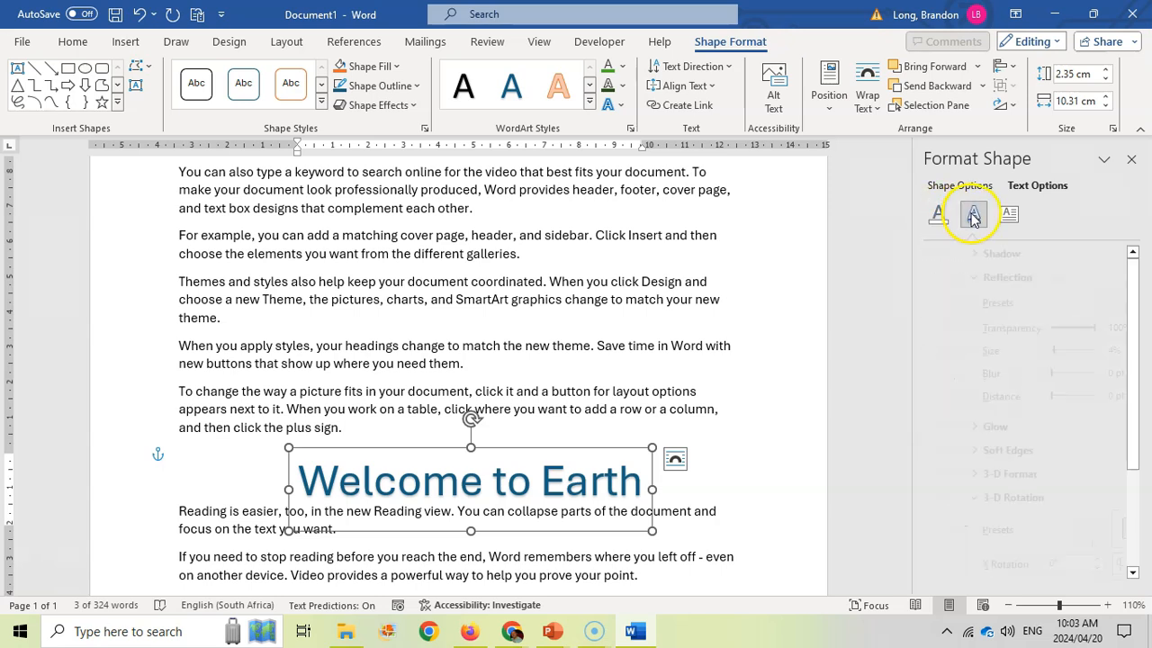
left_click(1009, 214)
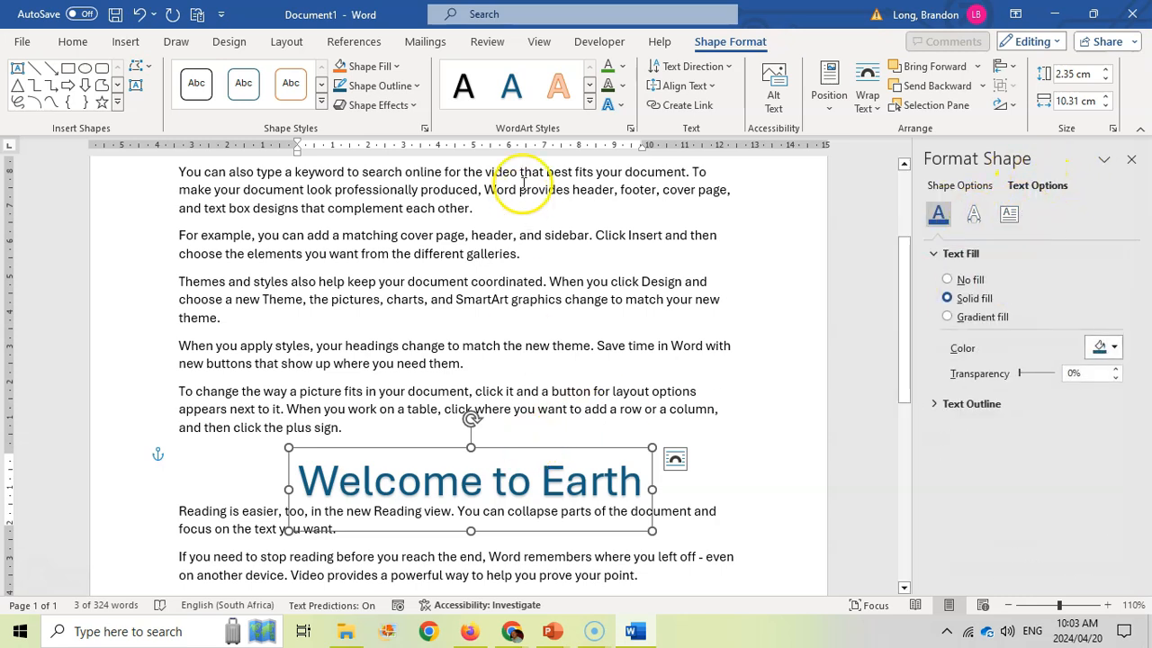
mouse_move(1039, 324)
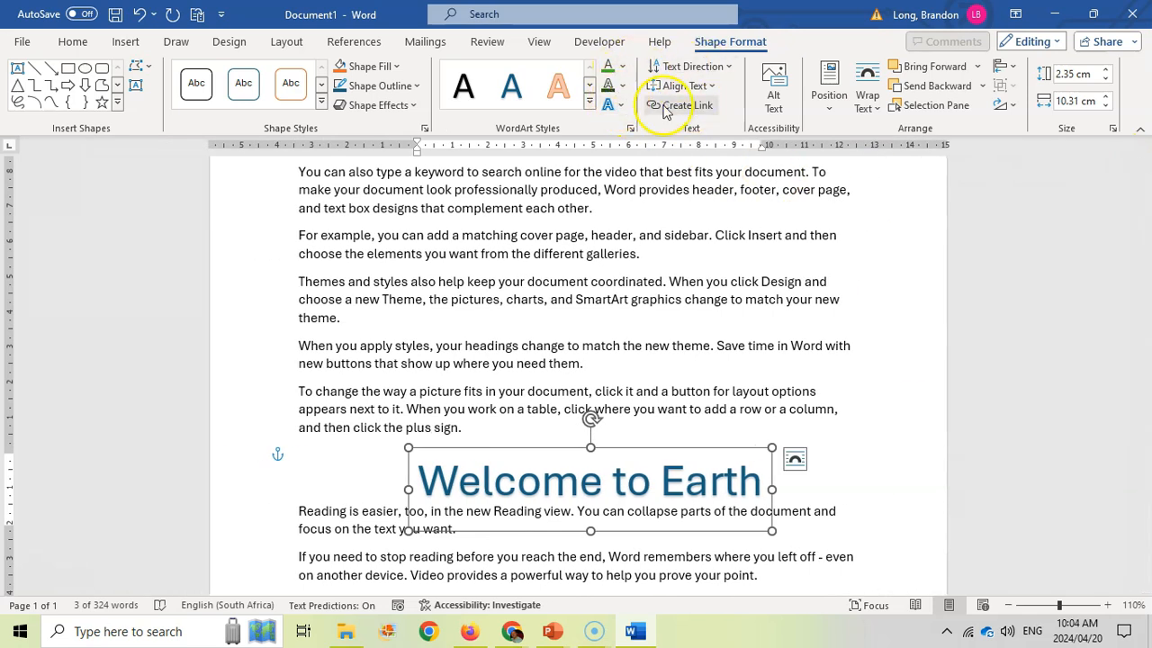
left_click(610, 105)
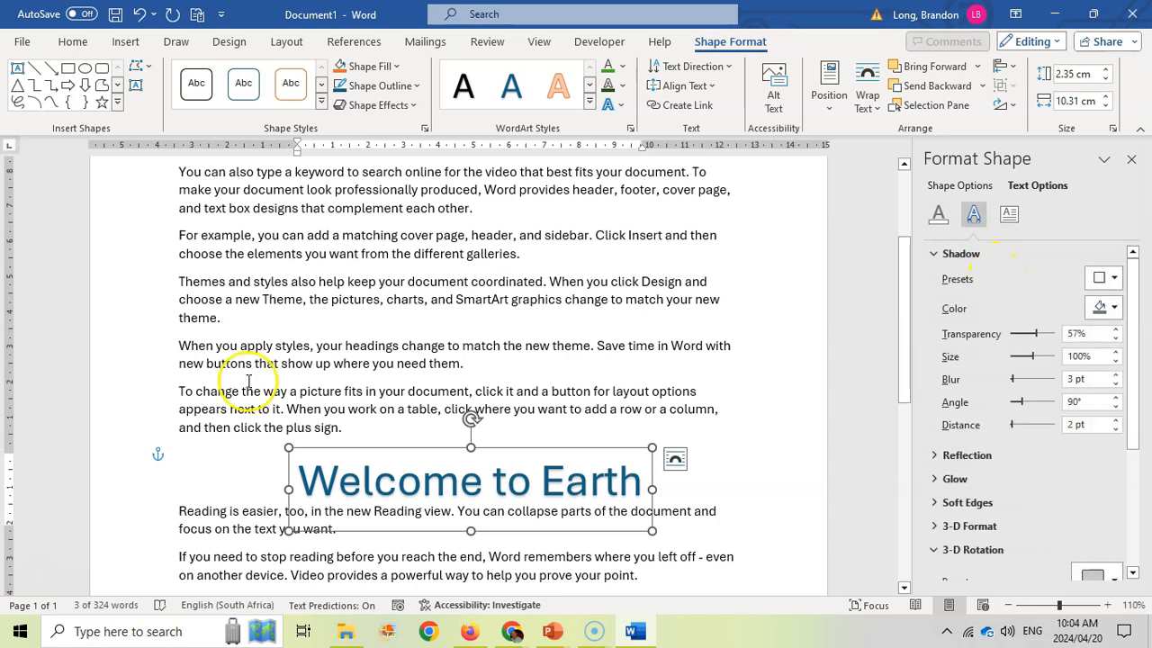
mouse_move(607, 455)
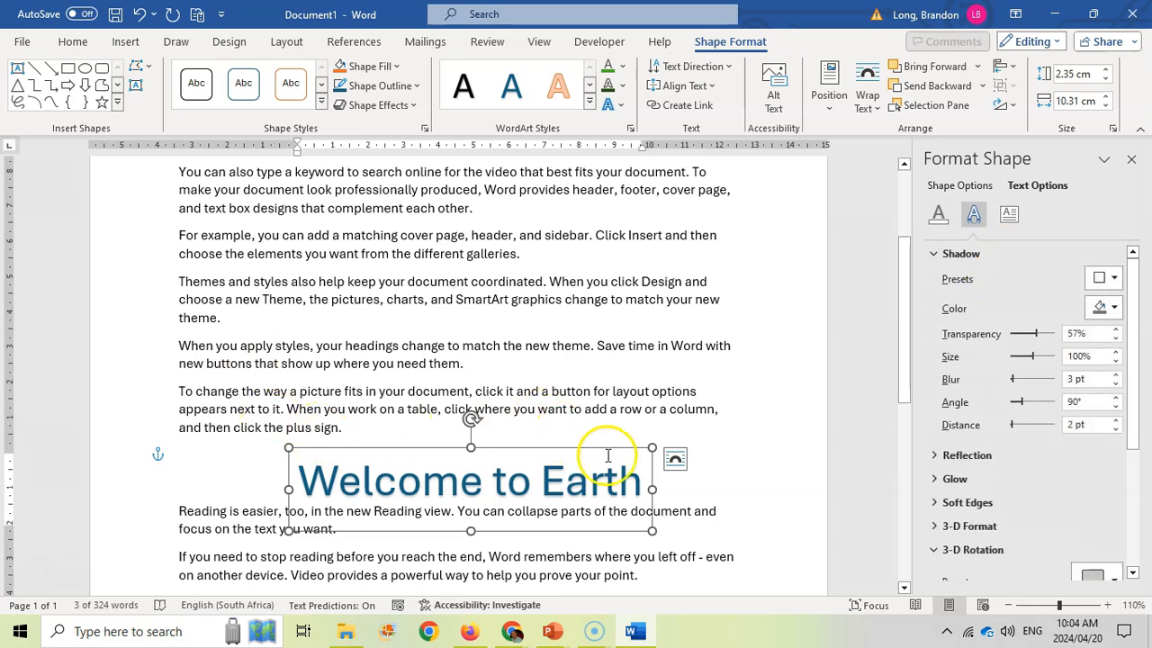